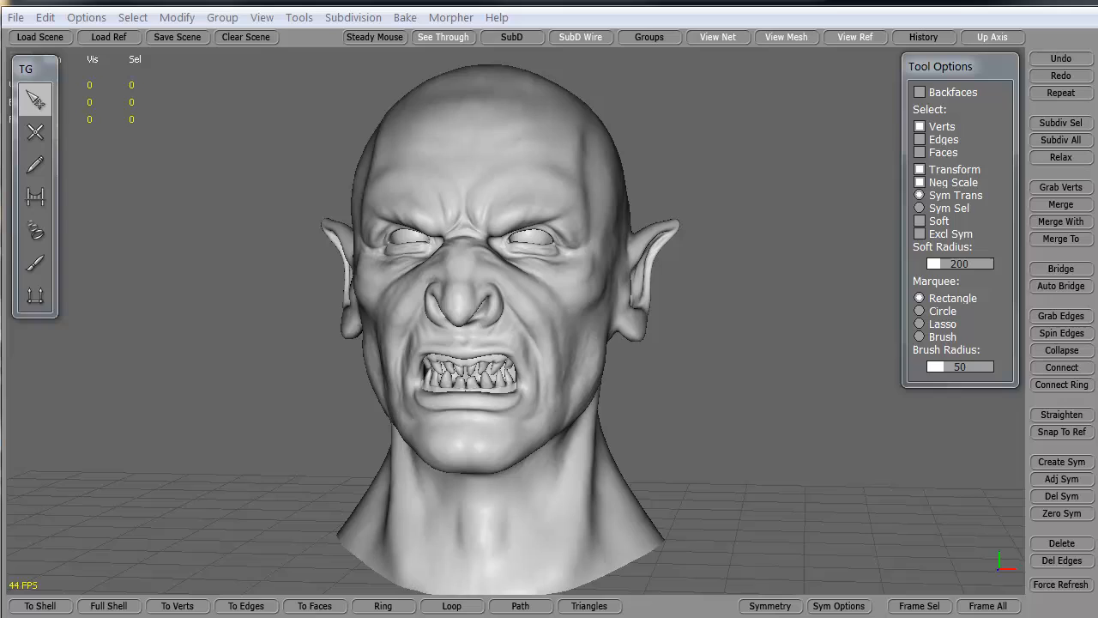
mouse_move(324, 383)
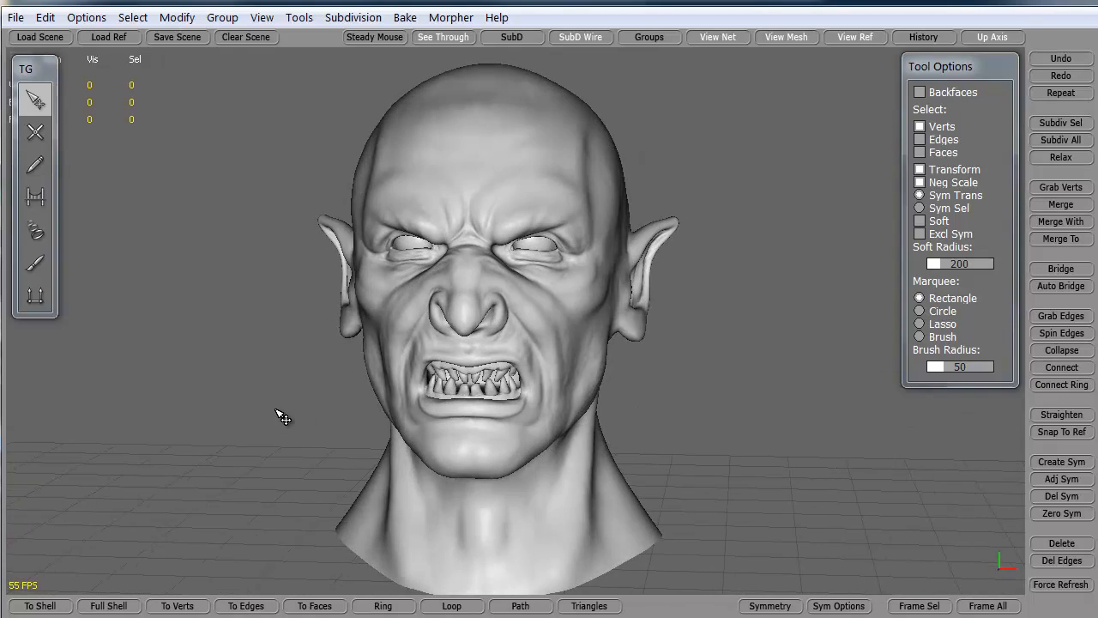
Draw three vertical edge strips on the left forehead and bridge them into eight quads
left_click_drag(283, 416, 343, 354)
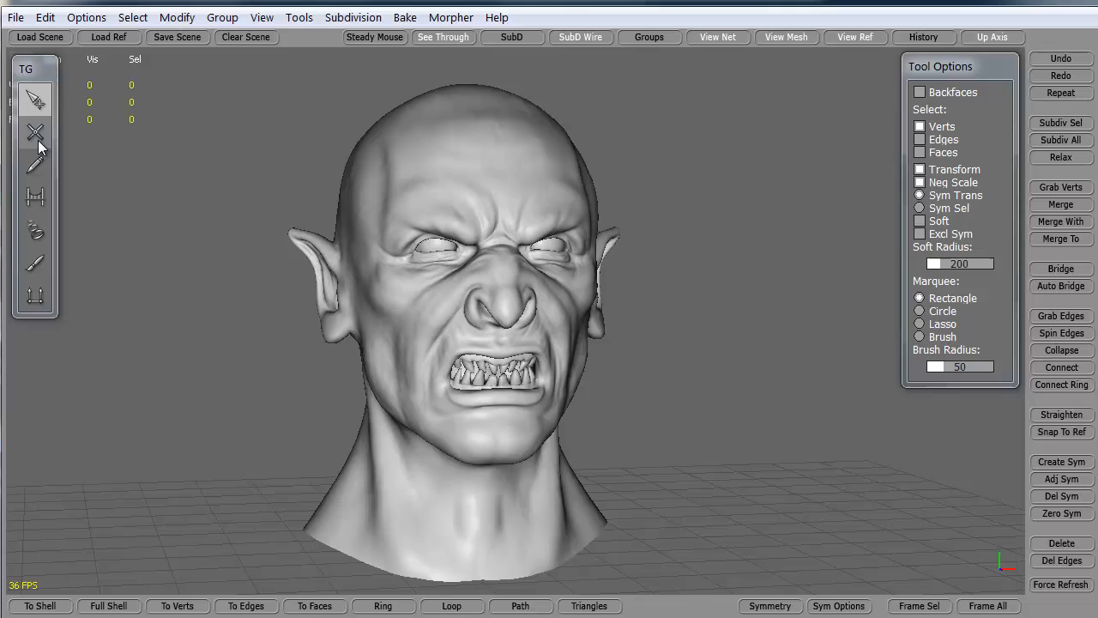
left_click(35, 133)
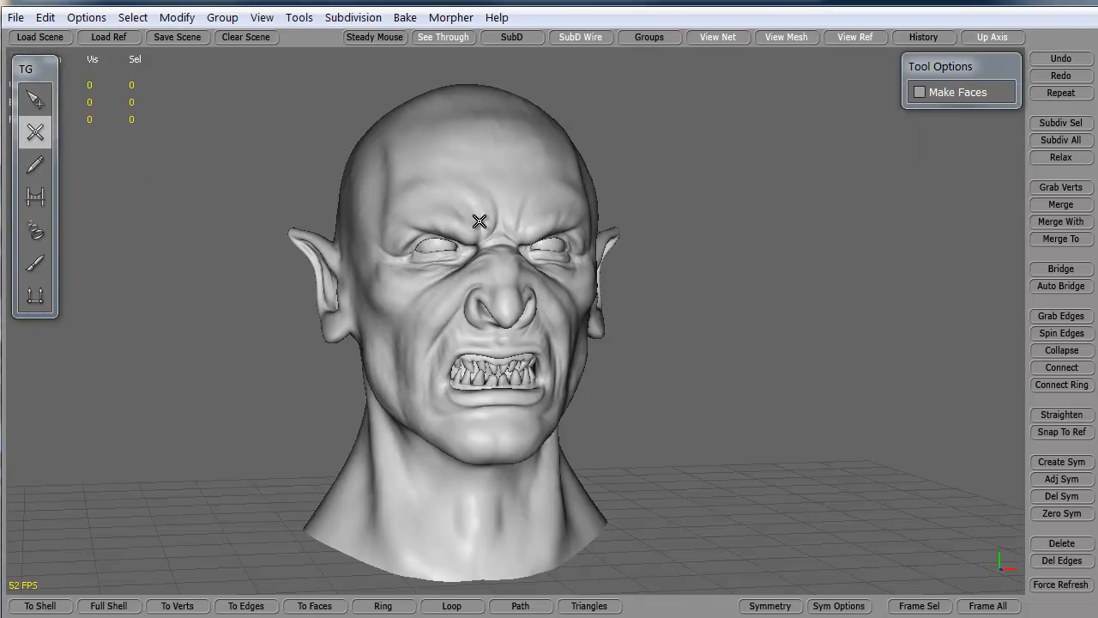
left_click_drag(479, 230, 453, 103)
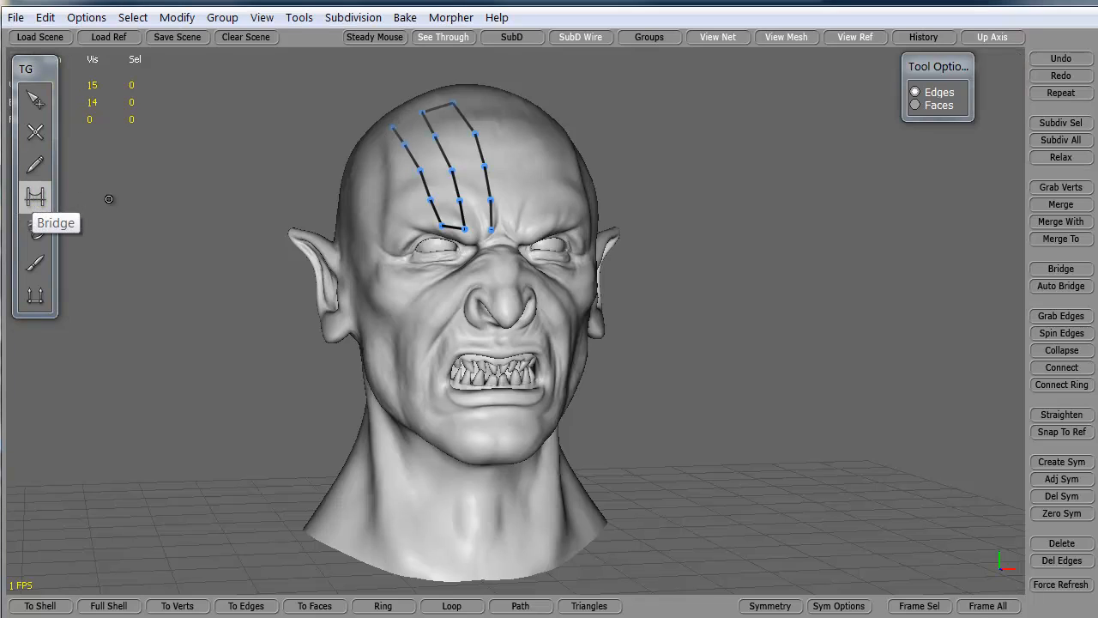
left_click(35, 196)
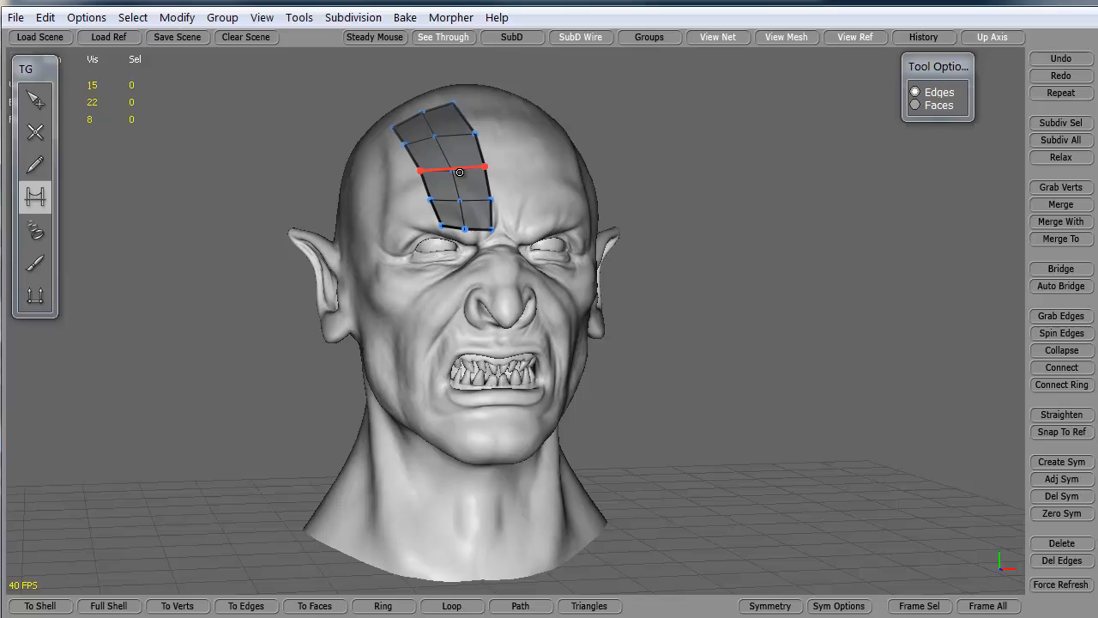
Delete the eight-quad trial forehead patch and switch to the Draw tool
left_click(34, 98)
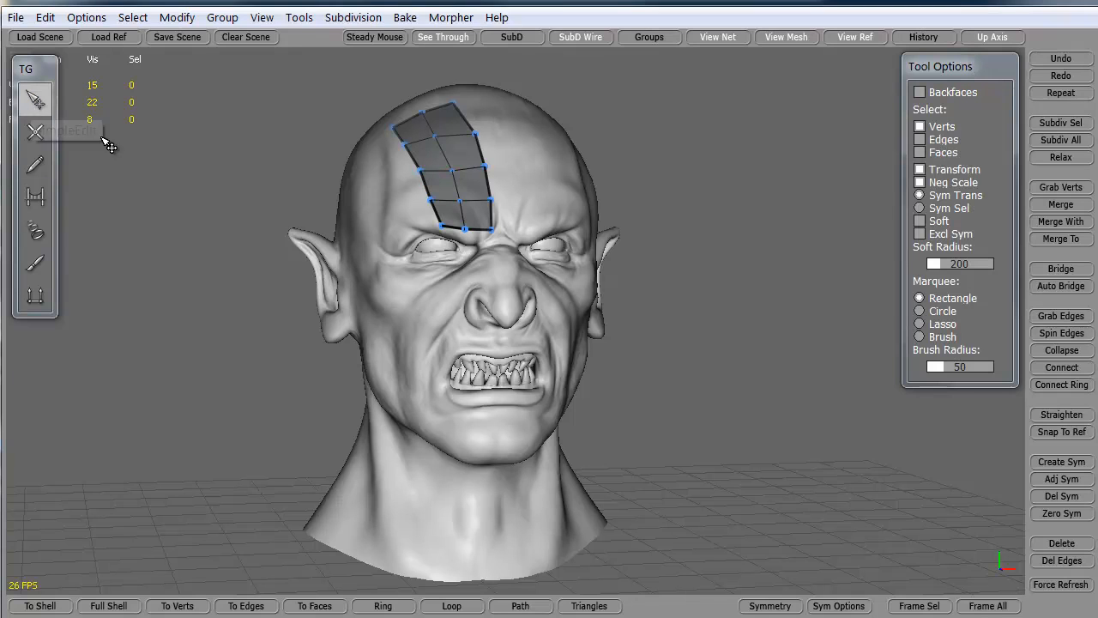
mouse_move(324, 96)
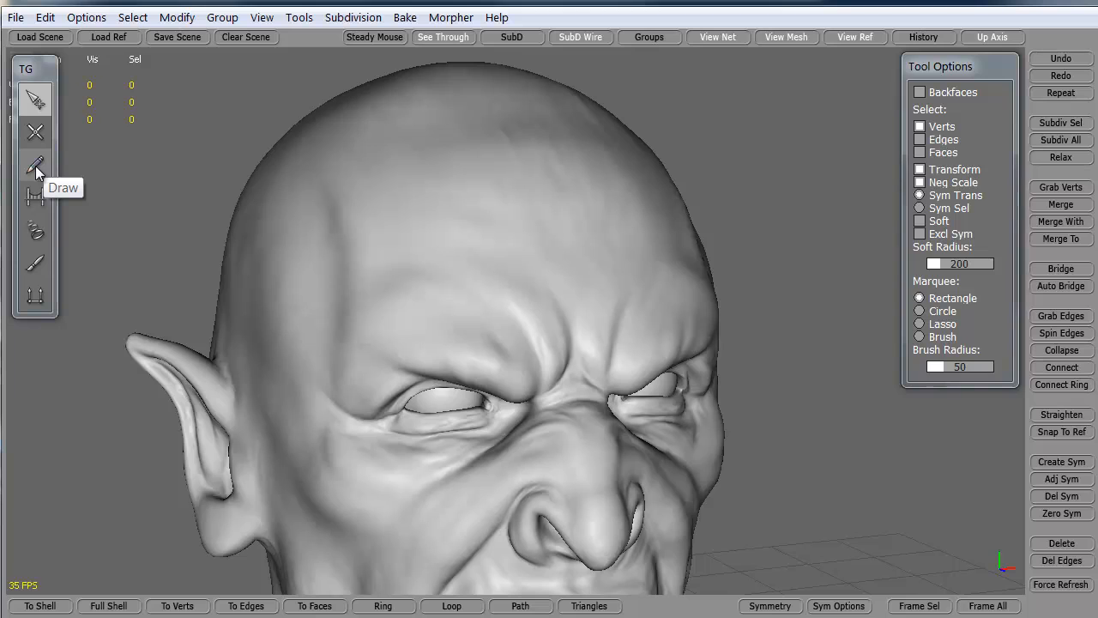
left_click(35, 164)
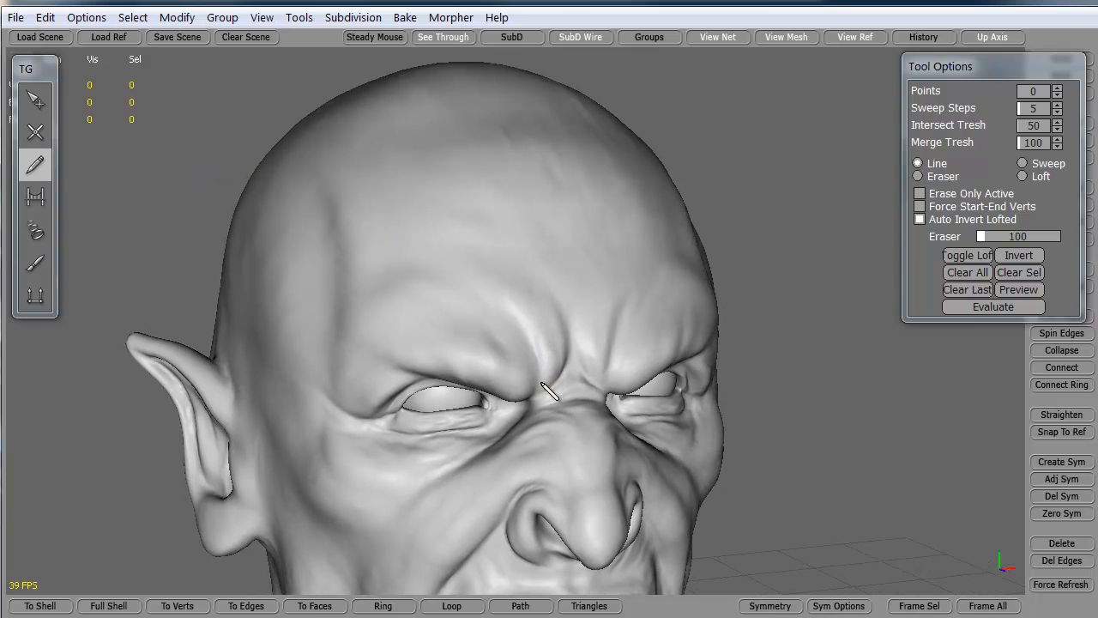
Draw vertical guide curves from scalp to brow across the left forehead
left_click_drag(549, 391, 407, 103)
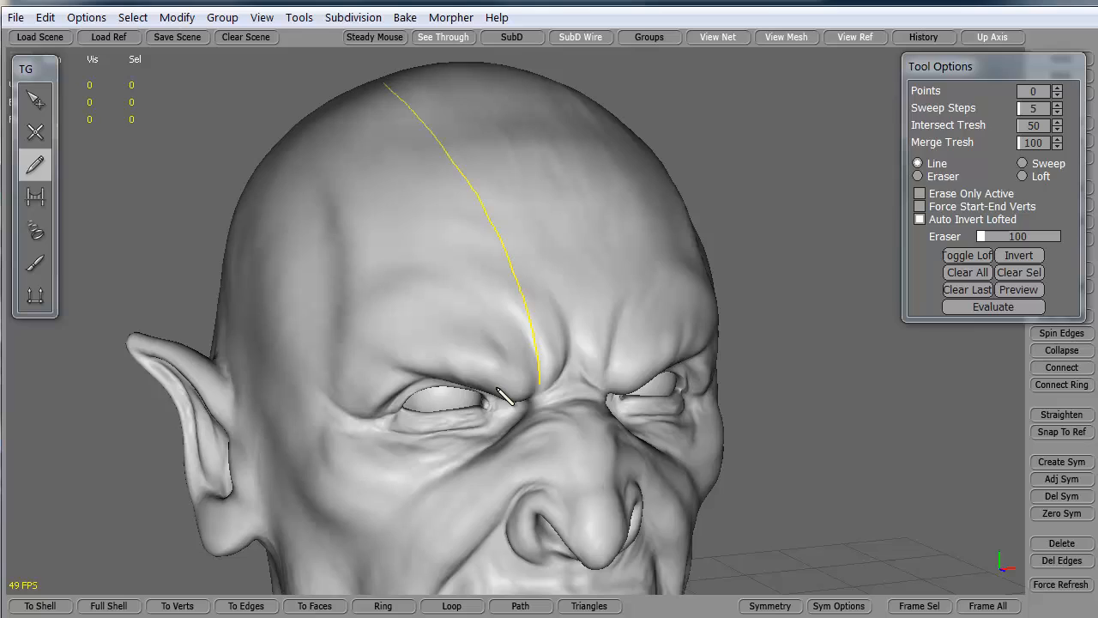
left_click_drag(502, 395, 382, 128)
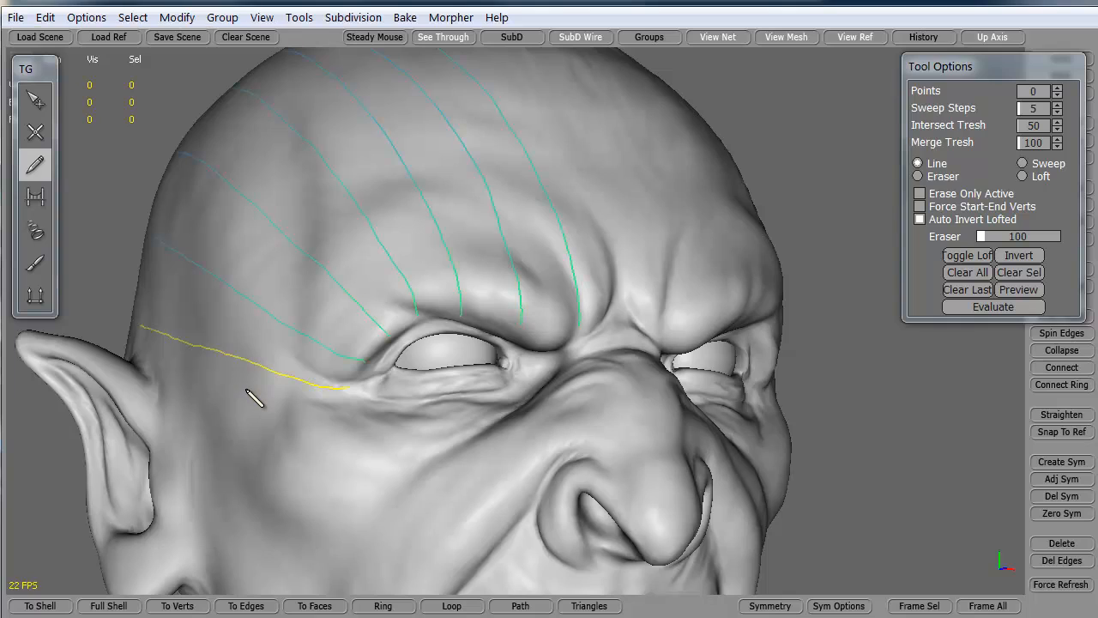
mouse_move(527, 330)
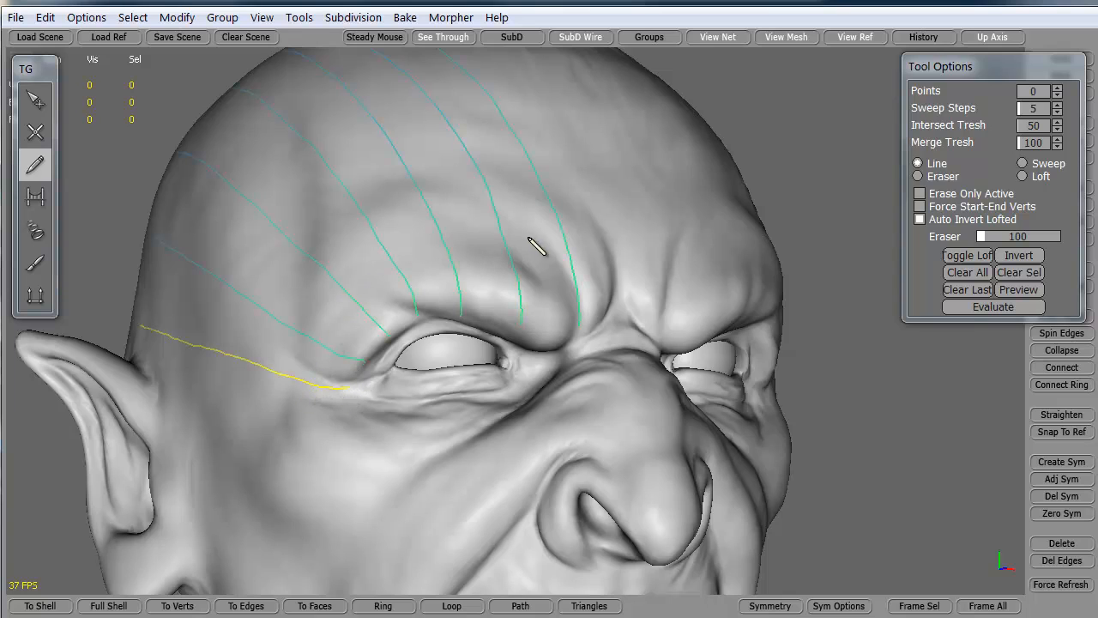
mouse_move(300, 342)
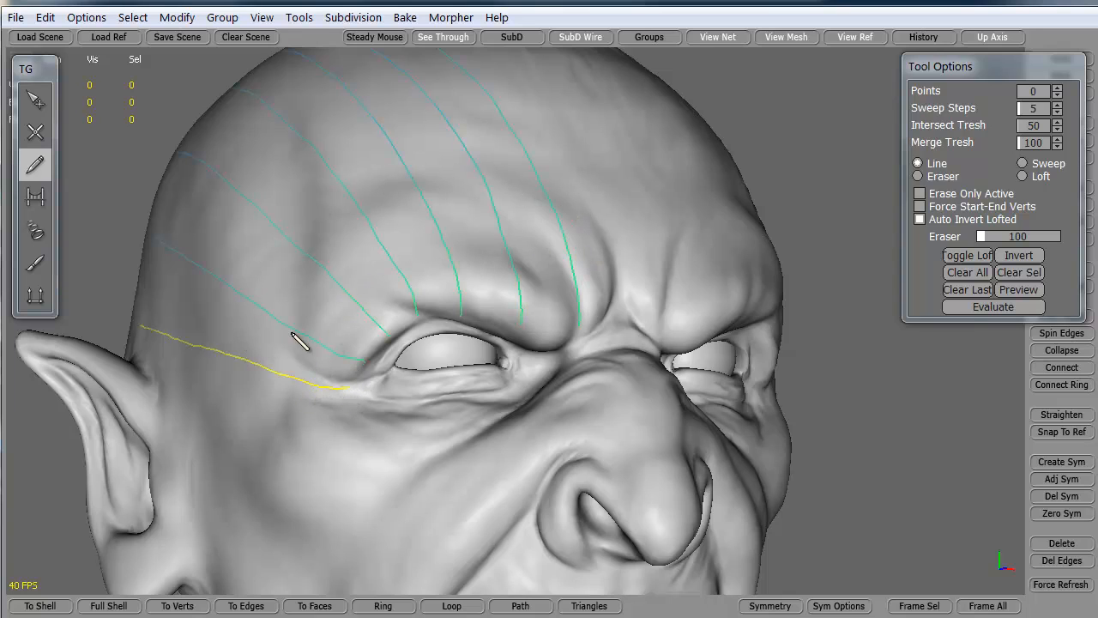
mouse_move(369, 369)
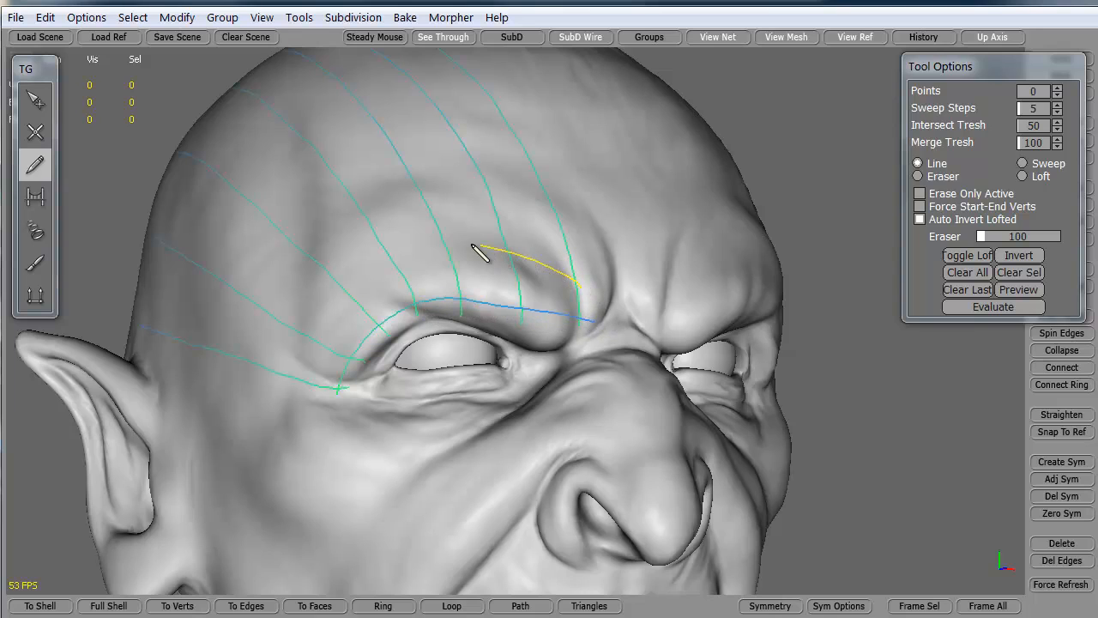
Add crossing curves over brow and forehead plus a bounding curve along the scalp side
left_click_drag(480, 253, 283, 391)
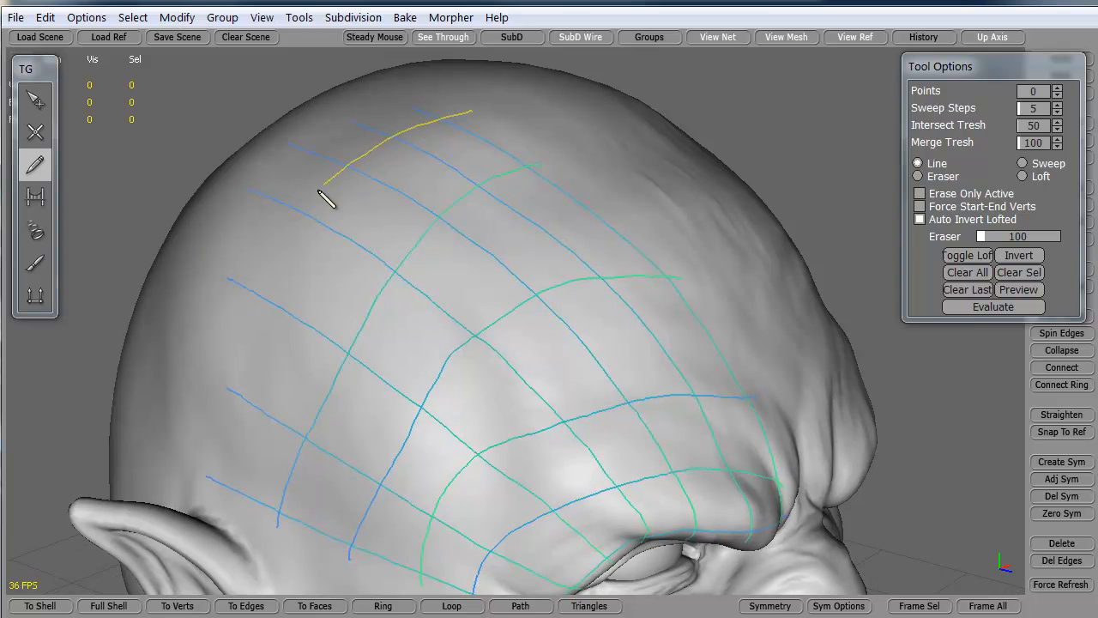
left_click_drag(326, 197, 228, 442)
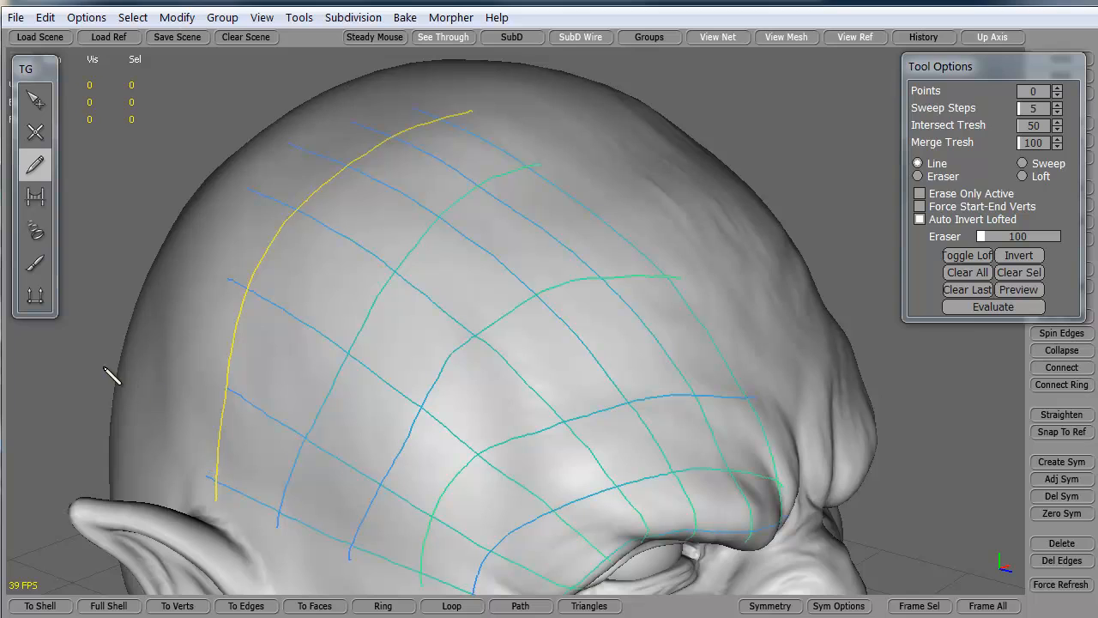
mouse_move(231, 398)
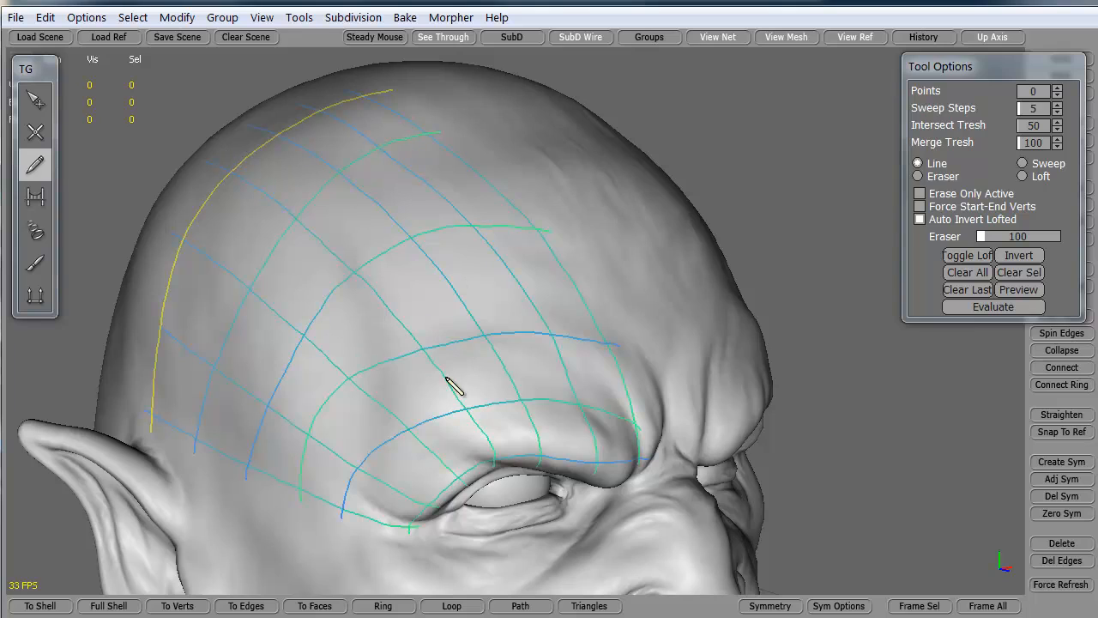
mouse_move(556, 363)
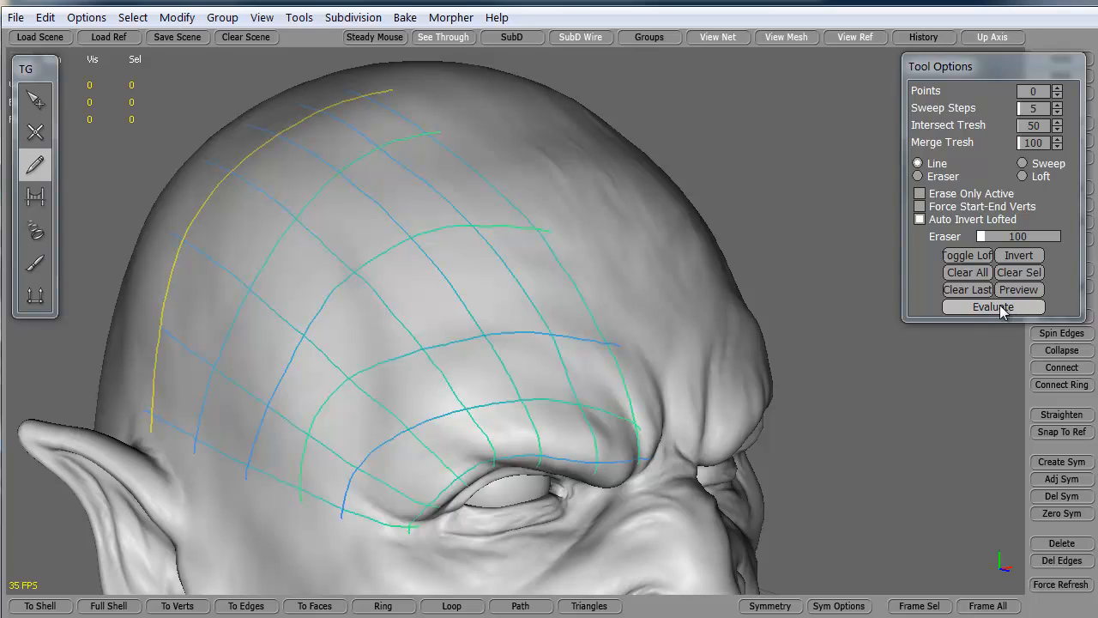
Evaluate the forehead curve grid into quads and close the open inner-brow face
left_click(993, 306)
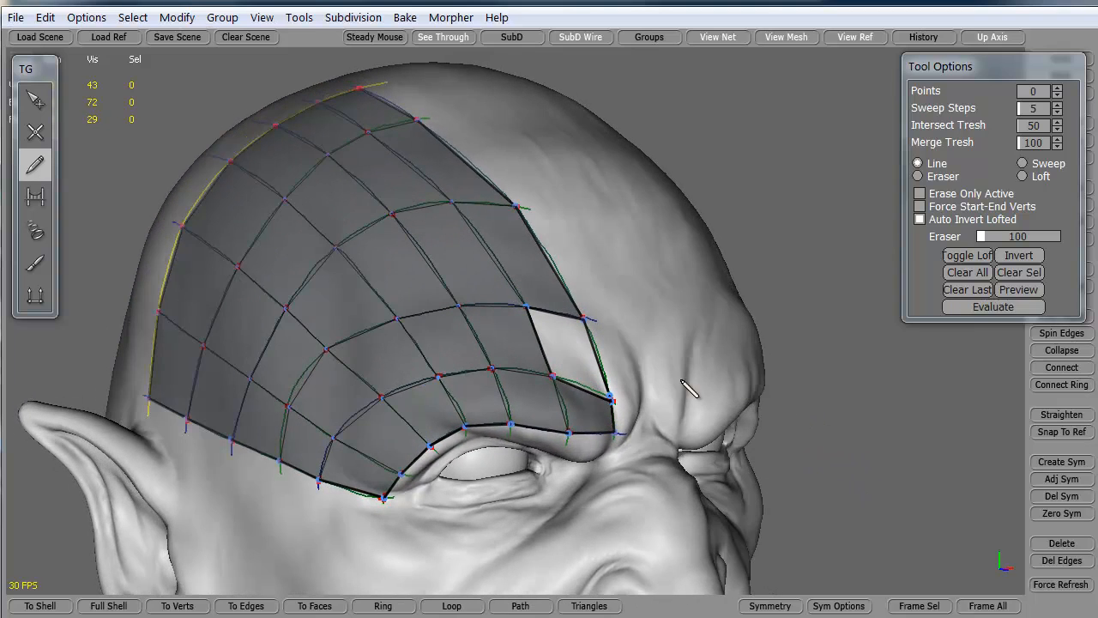
mouse_move(845, 459)
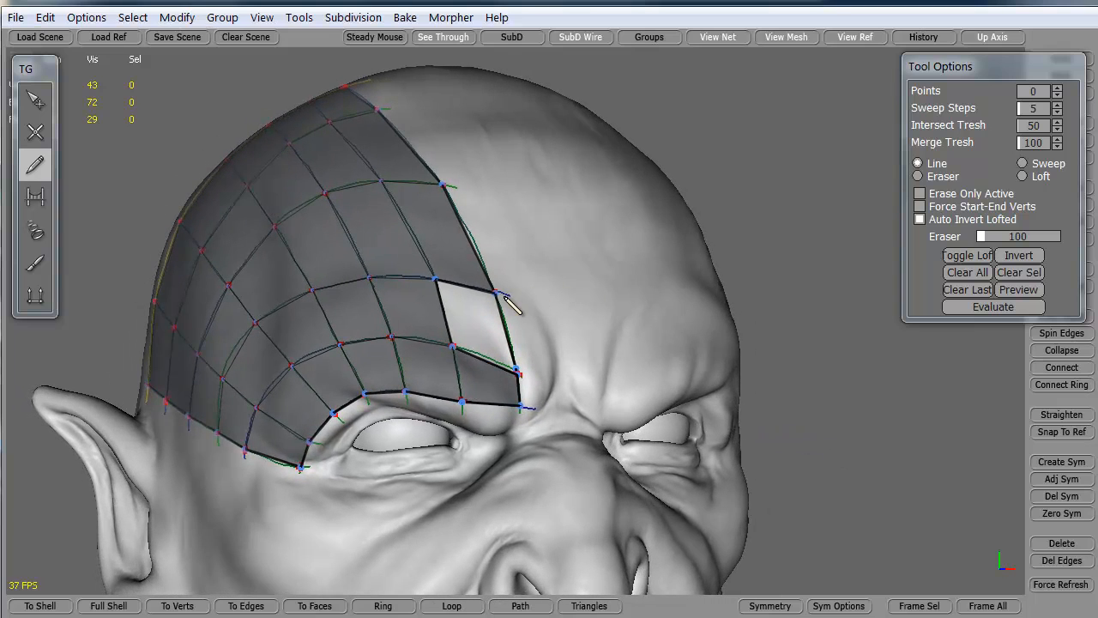
mouse_move(527, 335)
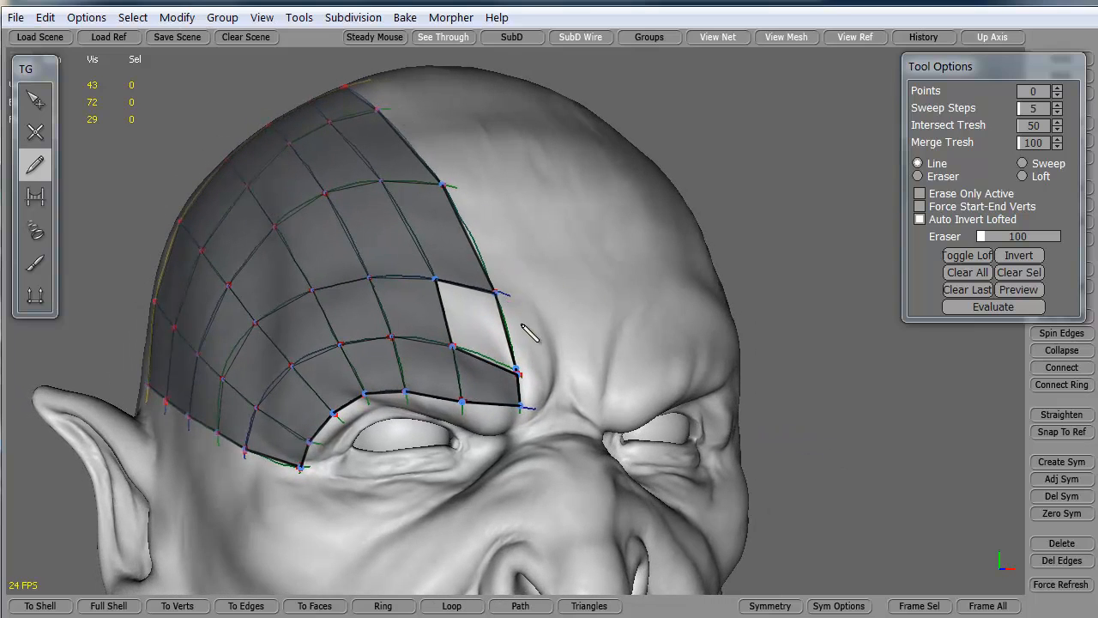
mouse_move(869, 455)
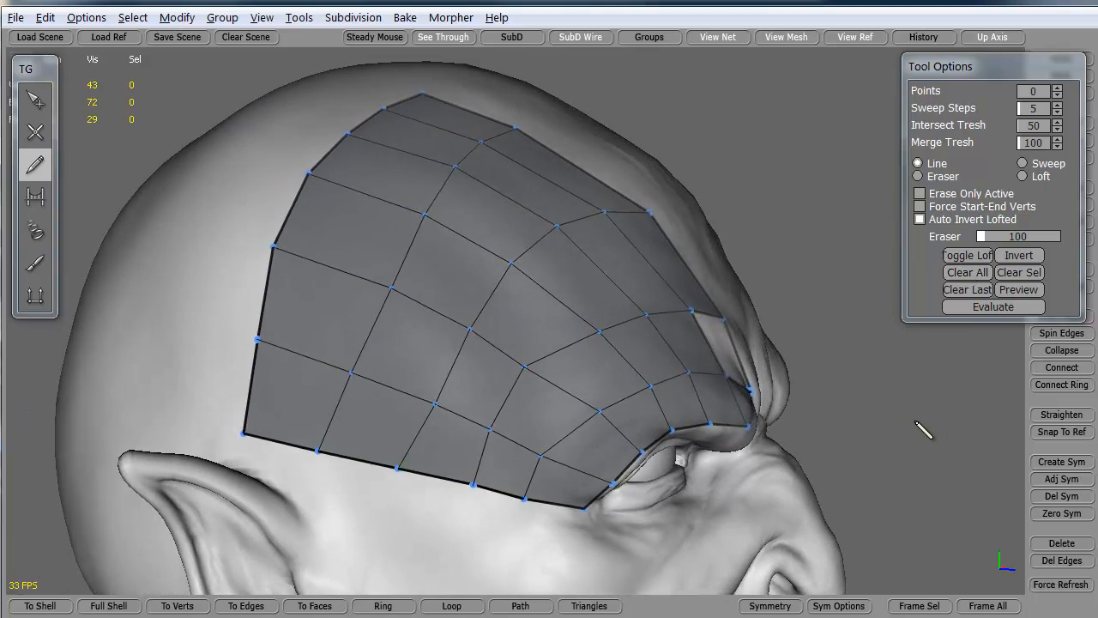
left_click_drag(923, 429, 201, 257)
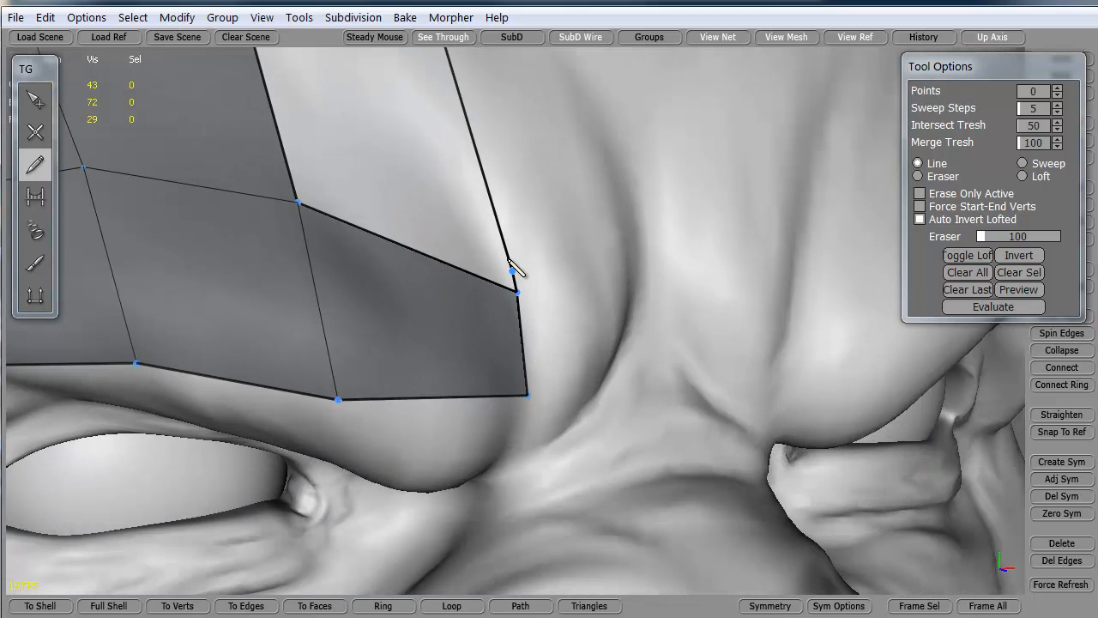
mouse_move(36, 100)
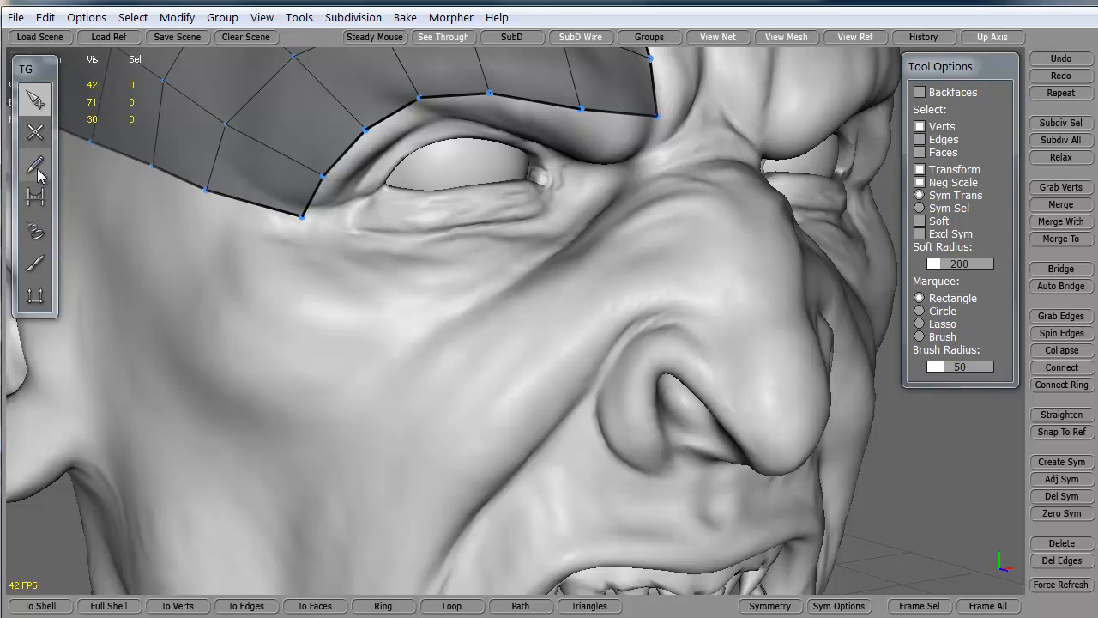
Draw guide curves across the nose bridge and down the cheek
left_click(35, 133)
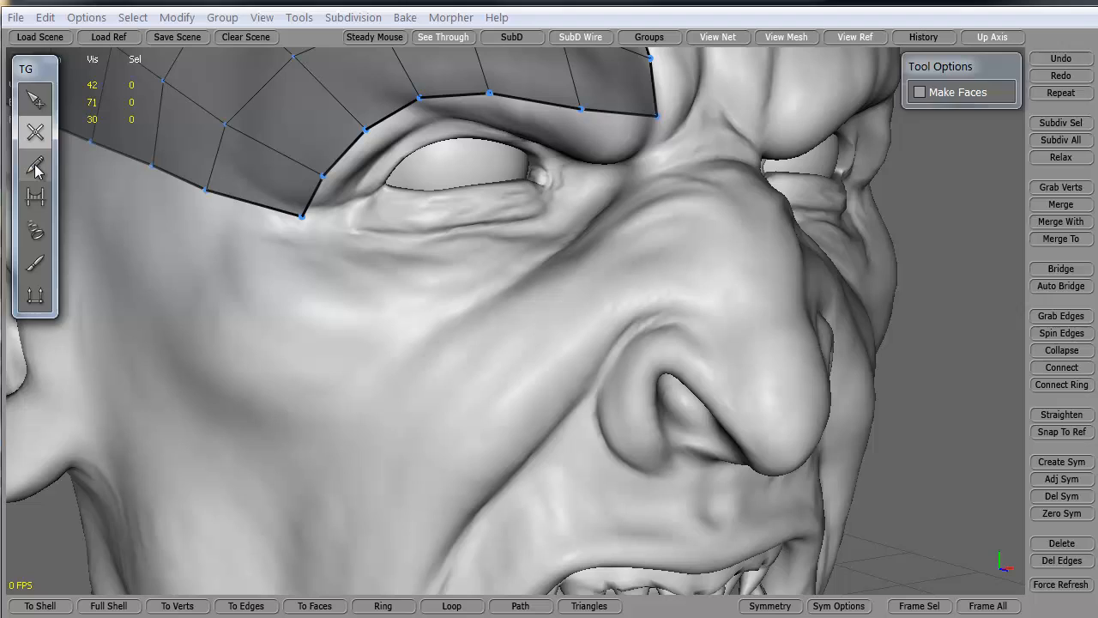
left_click(35, 167)
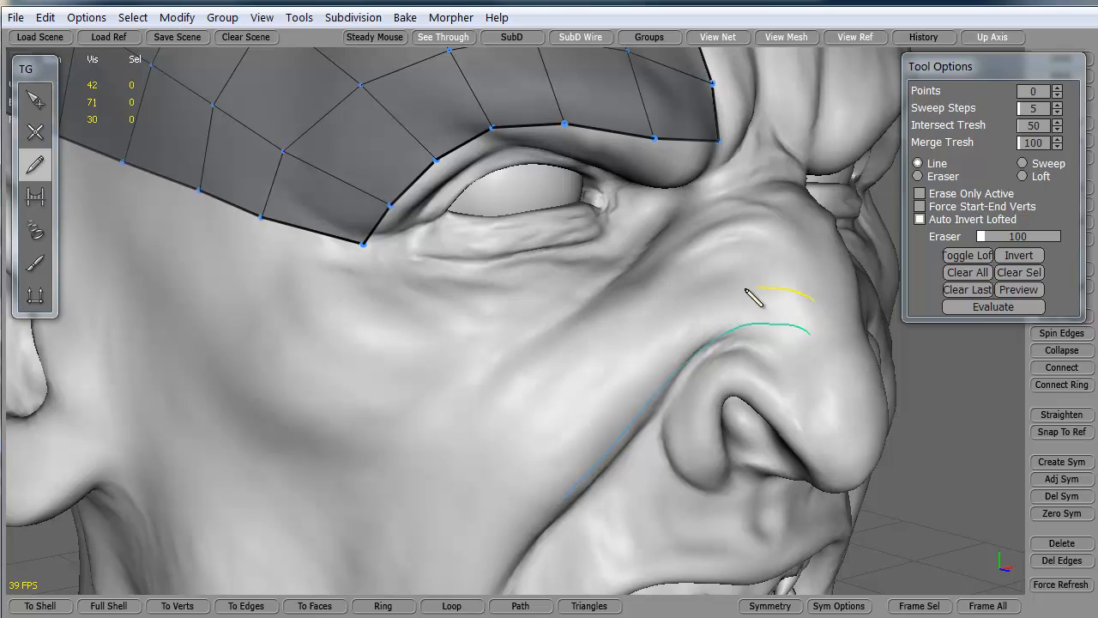
left_click_drag(806, 321, 489, 502)
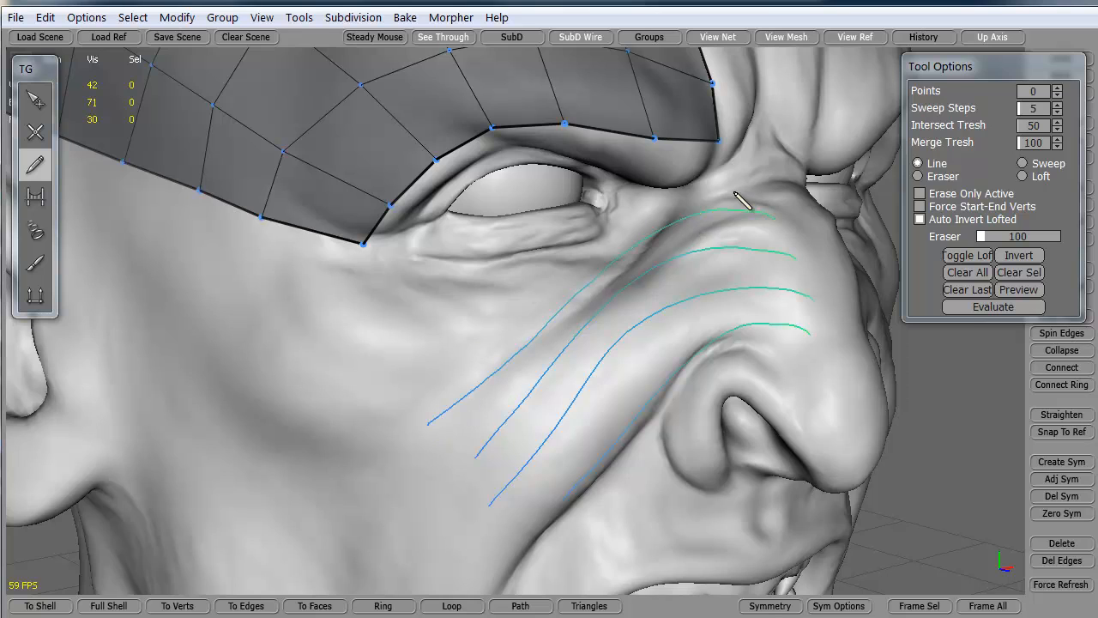
left_click_drag(738, 199, 405, 376)
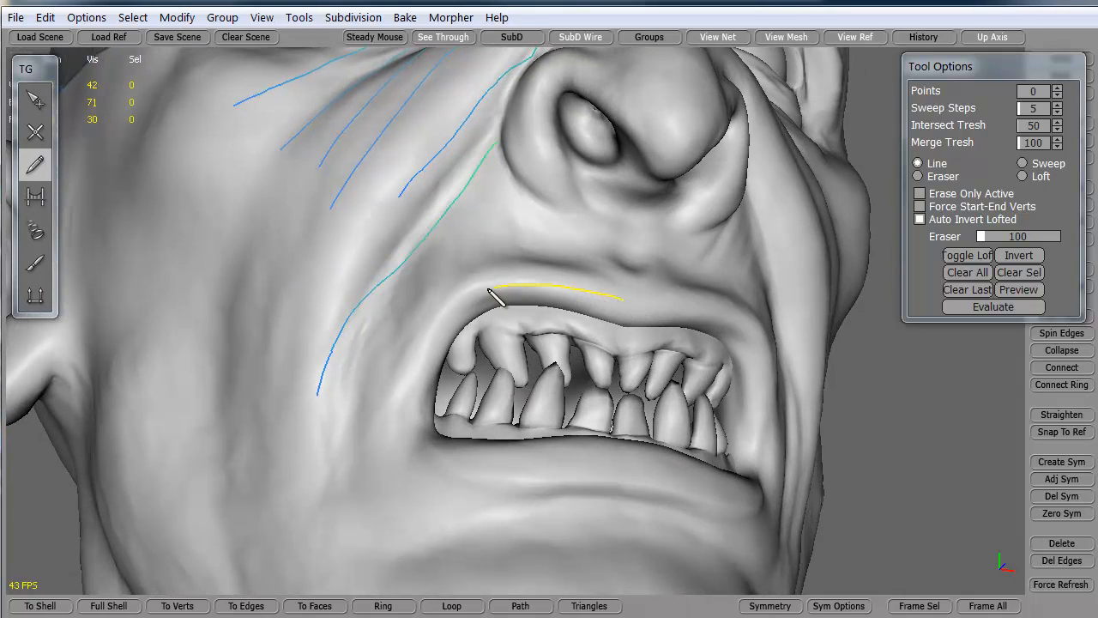
Add curves above the upper lip, below the mouth, and a crossing stroke
left_click_drag(494, 296, 613, 463)
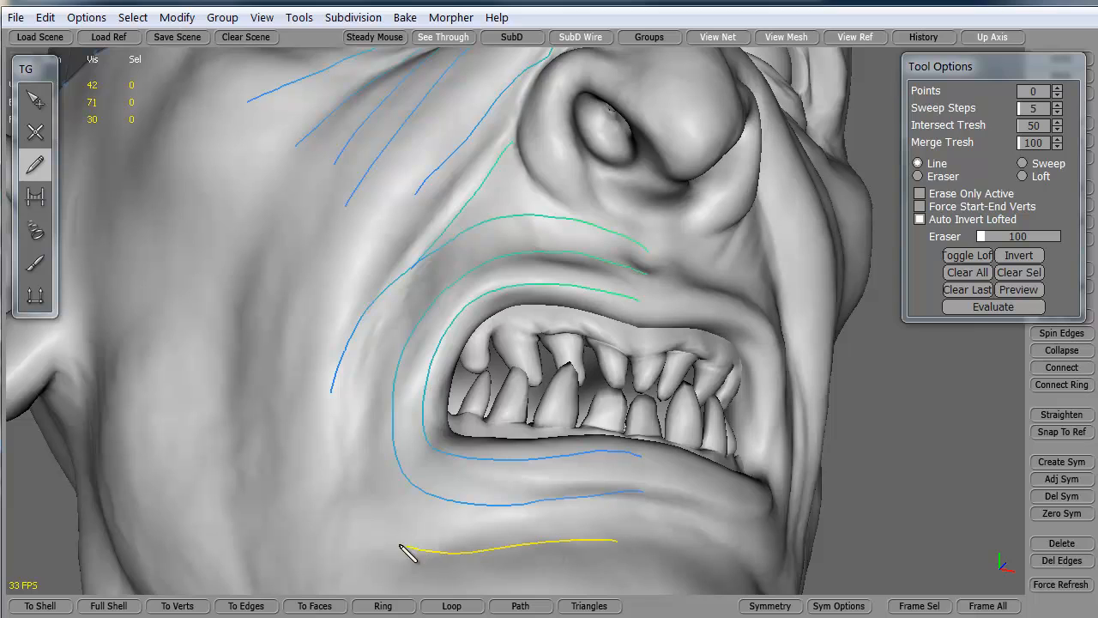
left_click_drag(410, 552, 335, 398)
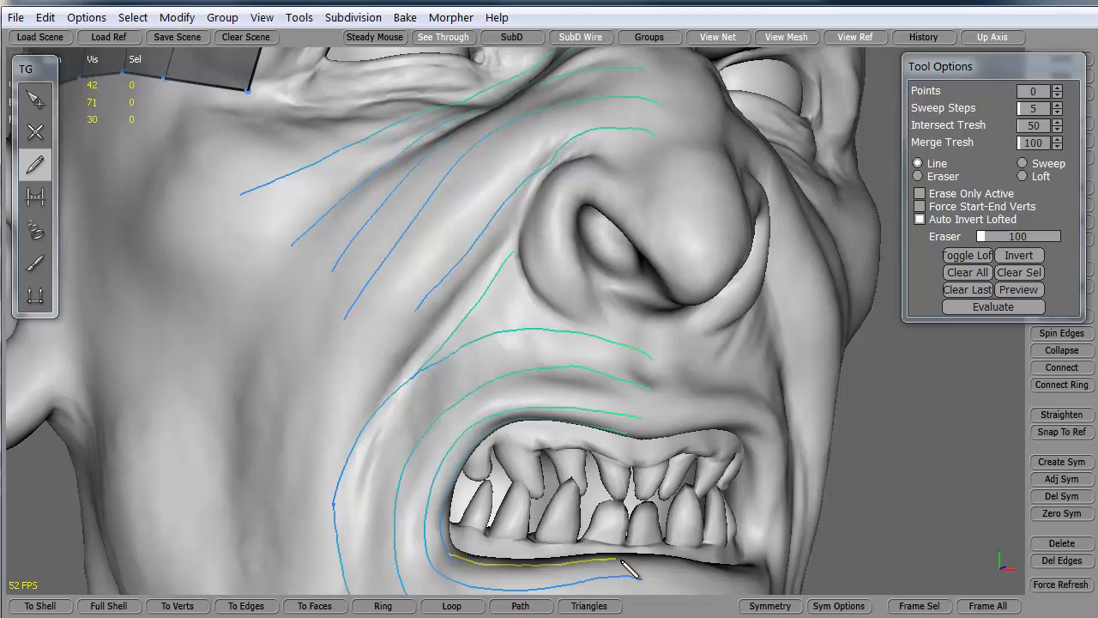
mouse_move(380, 378)
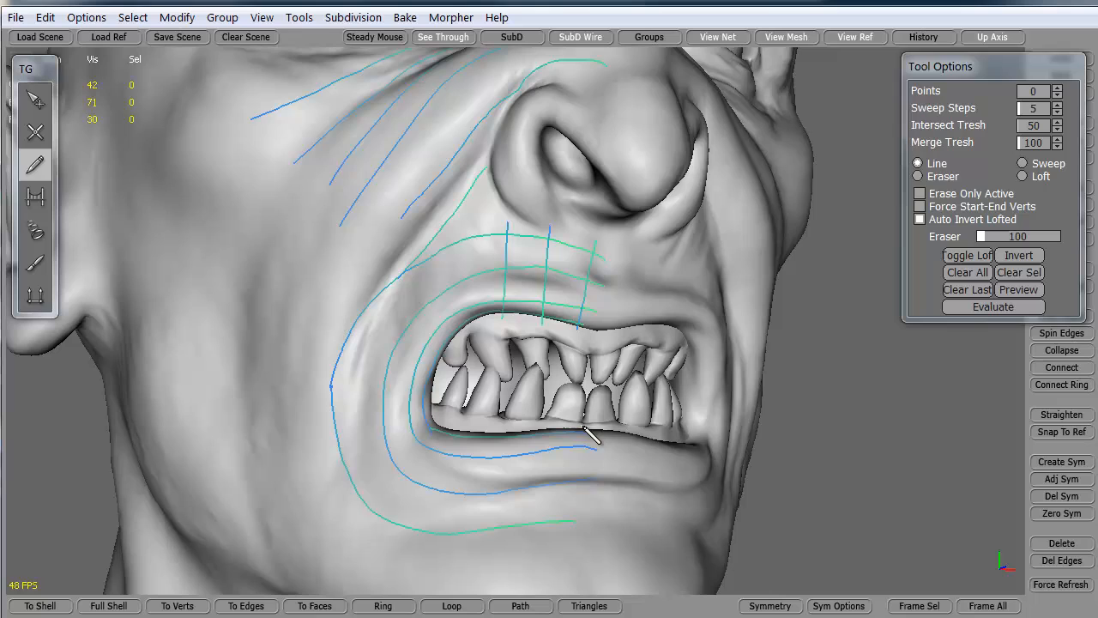
left_click_drag(592, 438, 528, 545)
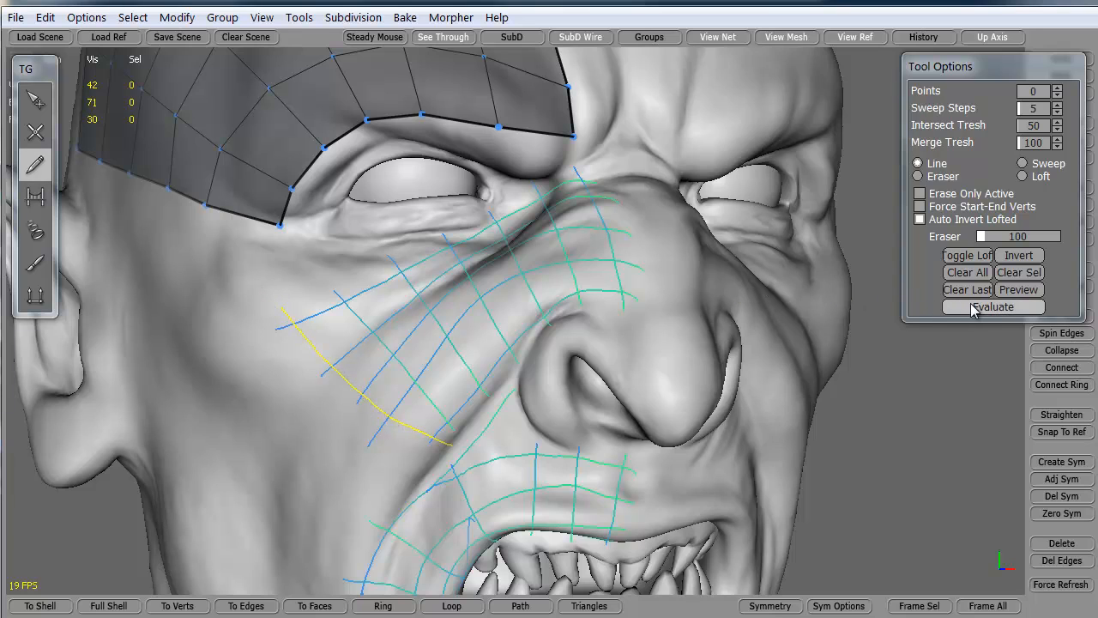
Evaluate the nose-cheek and mouth strokes into quad patches and clean the mouth-corner vertices
left_click(993, 306)
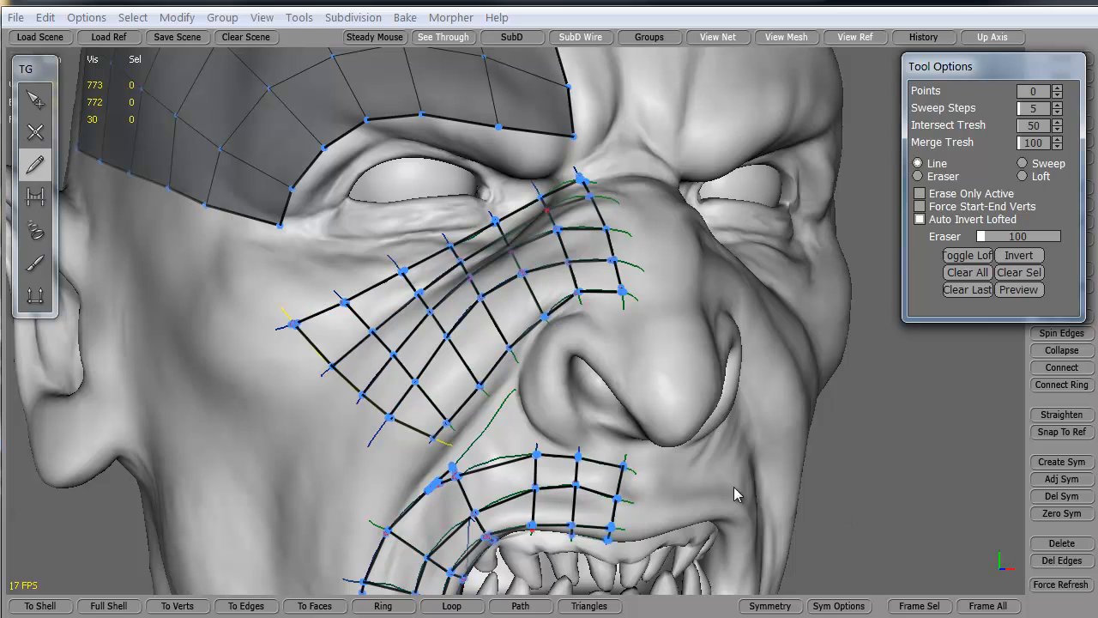
mouse_move(702, 444)
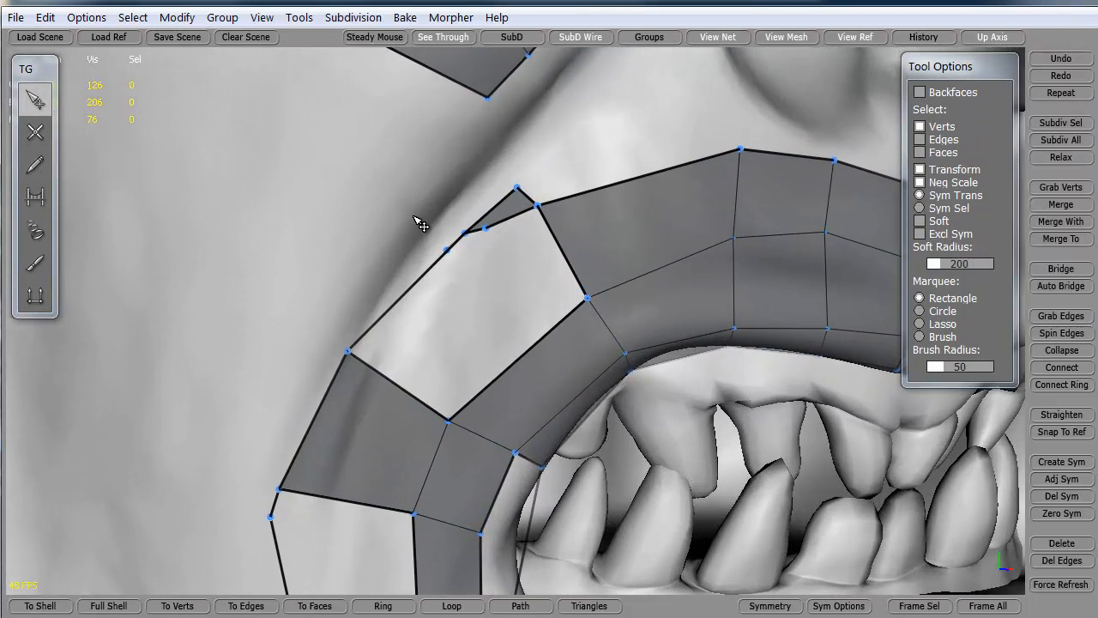
left_click(465, 233)
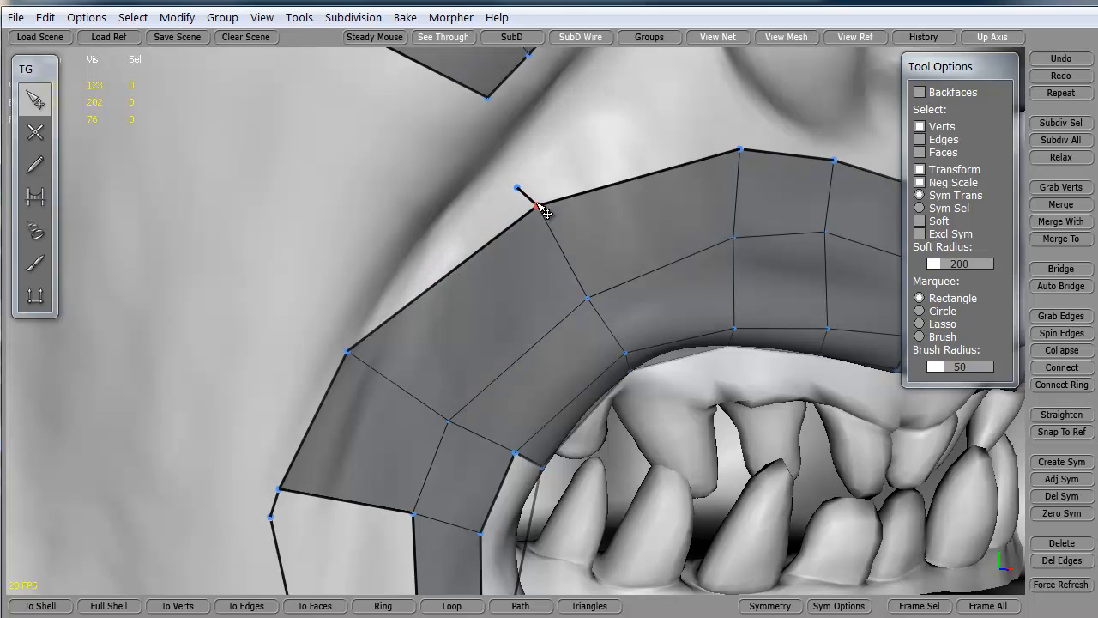
left_click(519, 188)
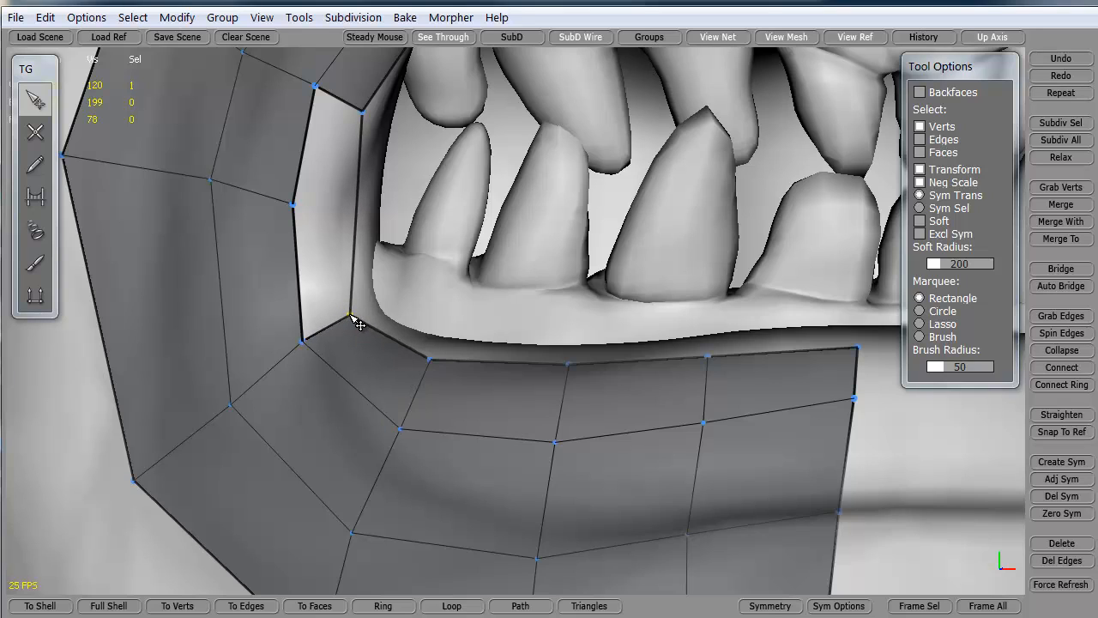
Delete the extra edge at the mouth patch's inner corner
left_click(292, 205)
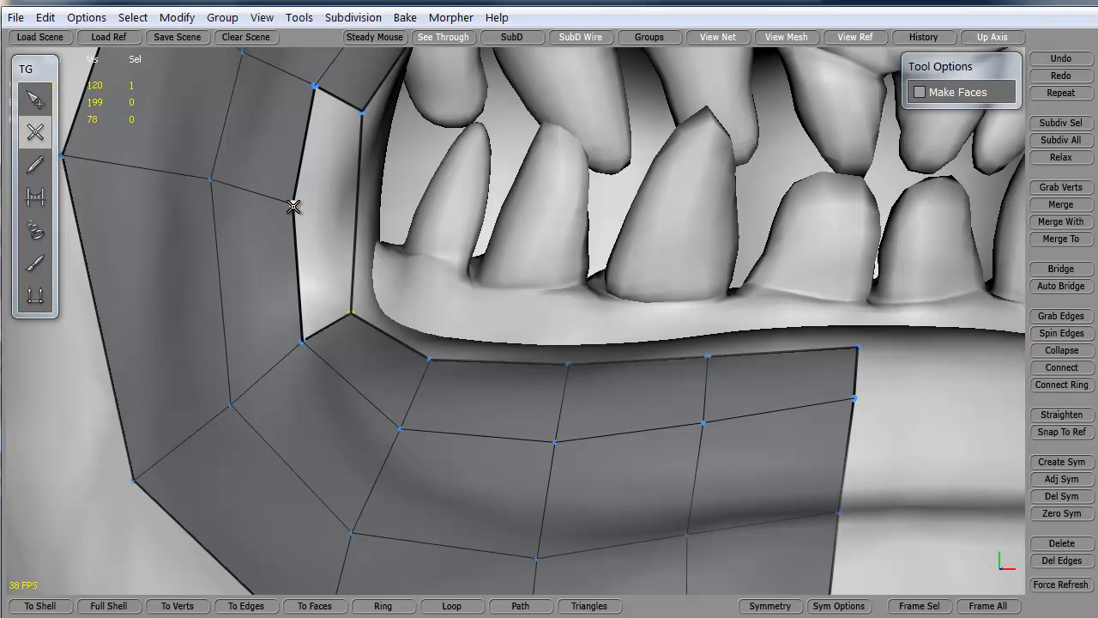
left_click(356, 219)
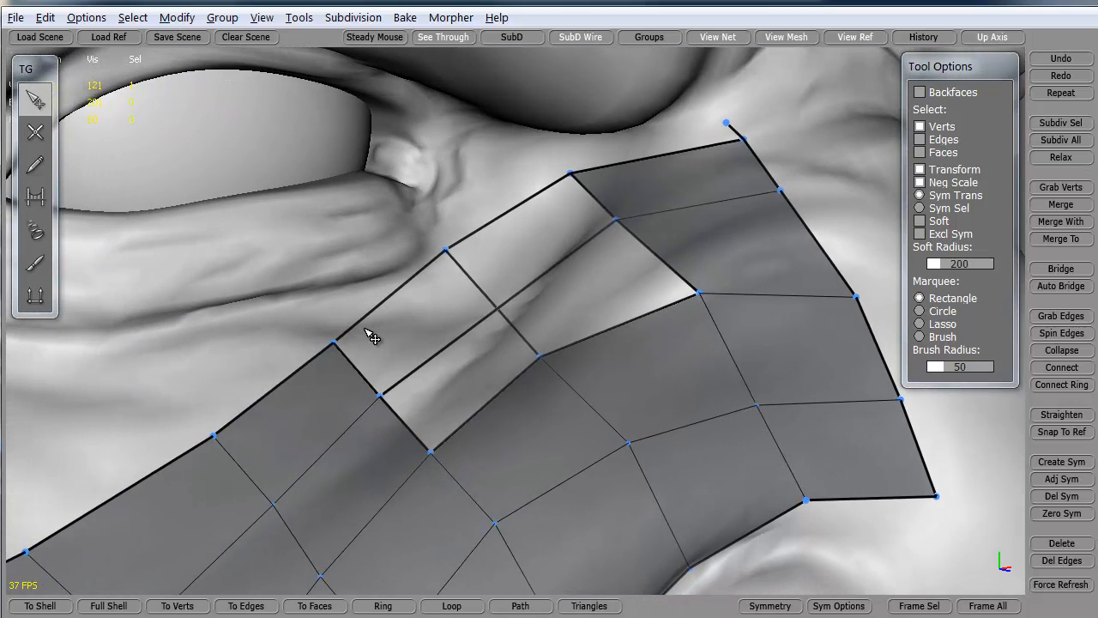
mouse_move(446, 356)
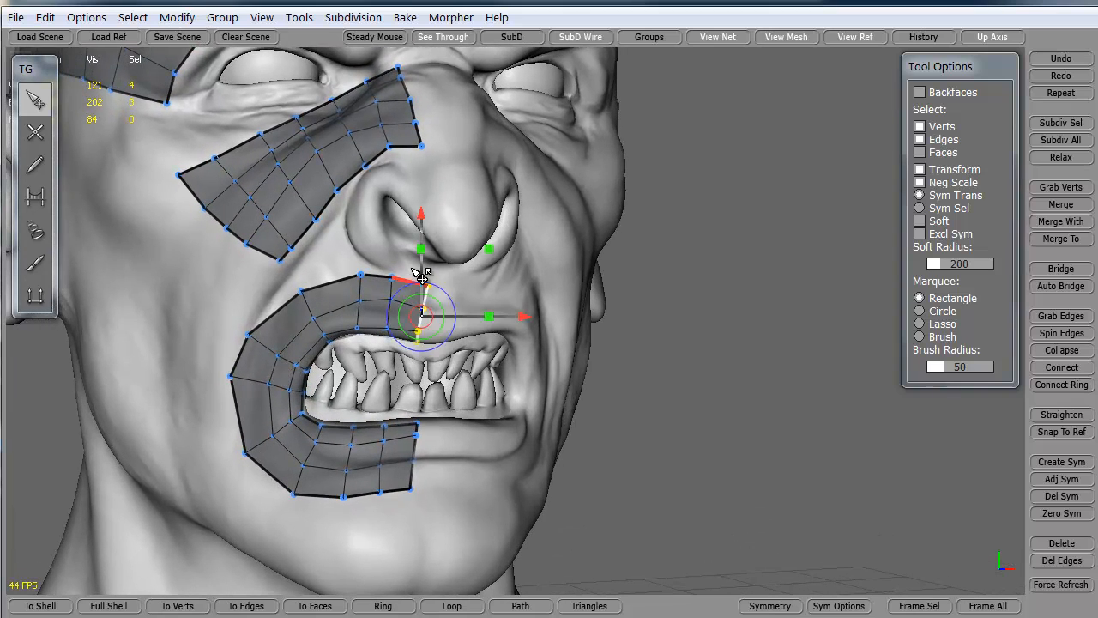
Marquee-select the centre-line vertices to snap onto the symmetry plane
left_click_drag(421, 317, 421, 386)
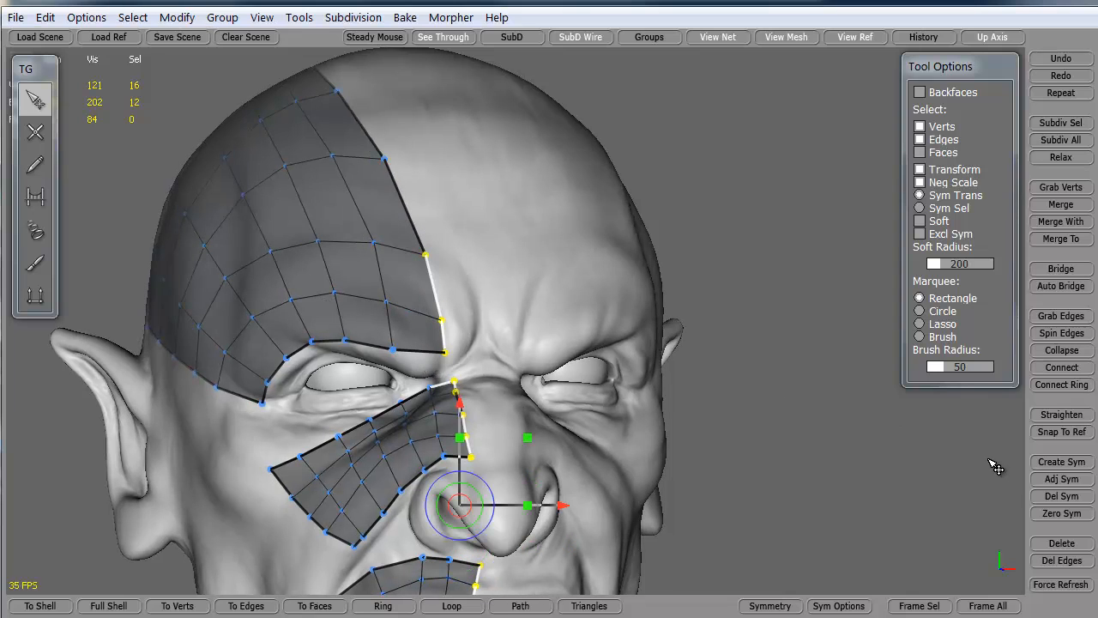
mouse_move(1062, 513)
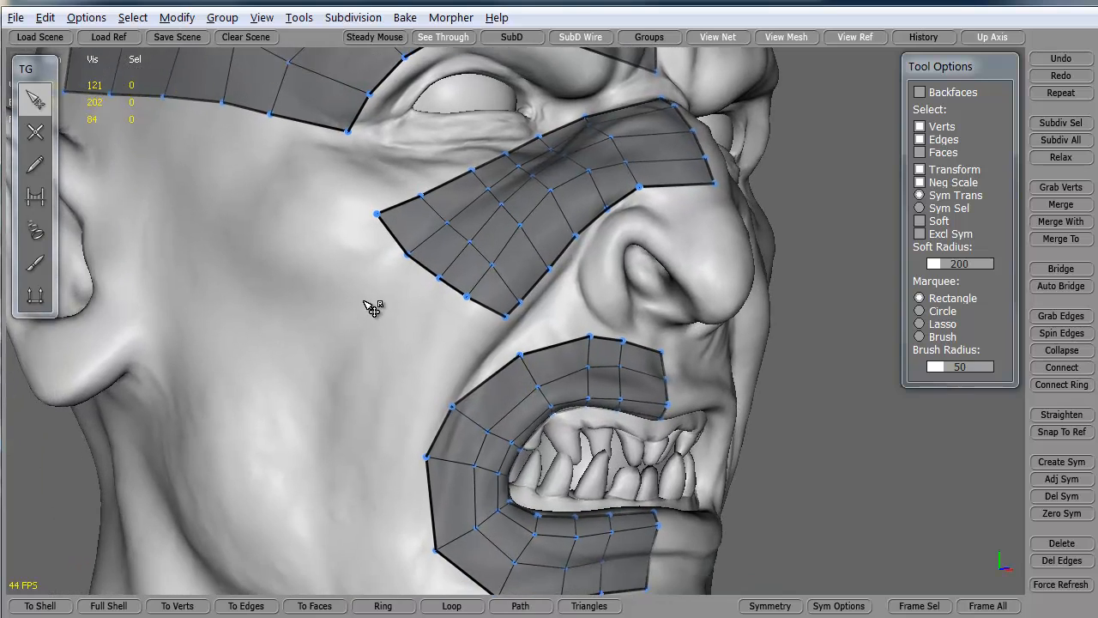
Sketch crossing strokes on the lower cheek and evaluate them into a quad patch
left_click(35, 164)
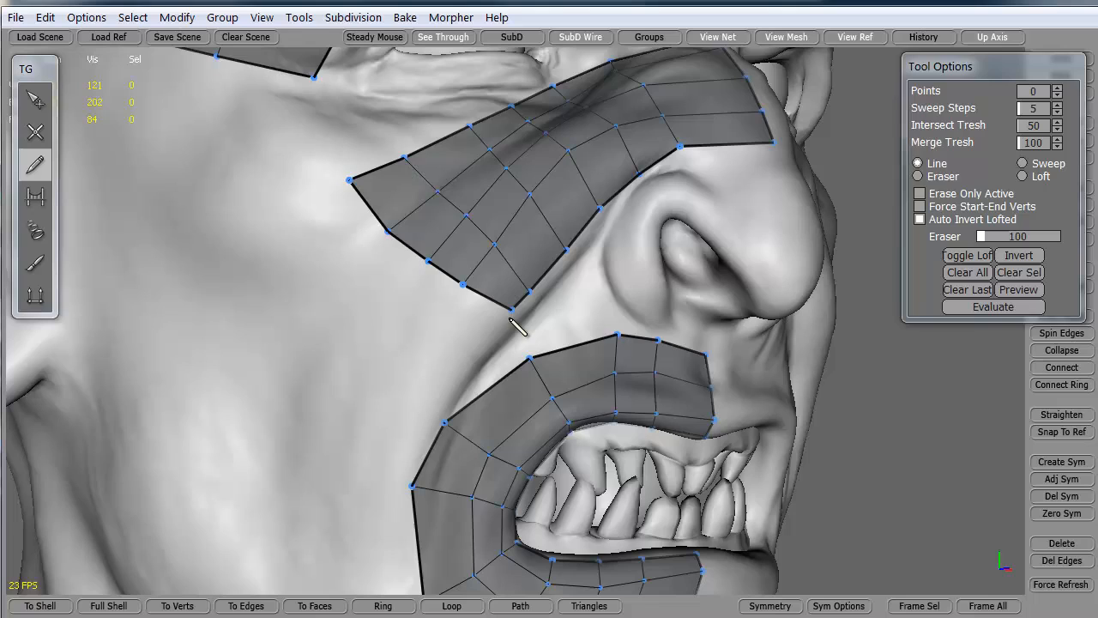
left_click_drag(519, 330, 374, 558)
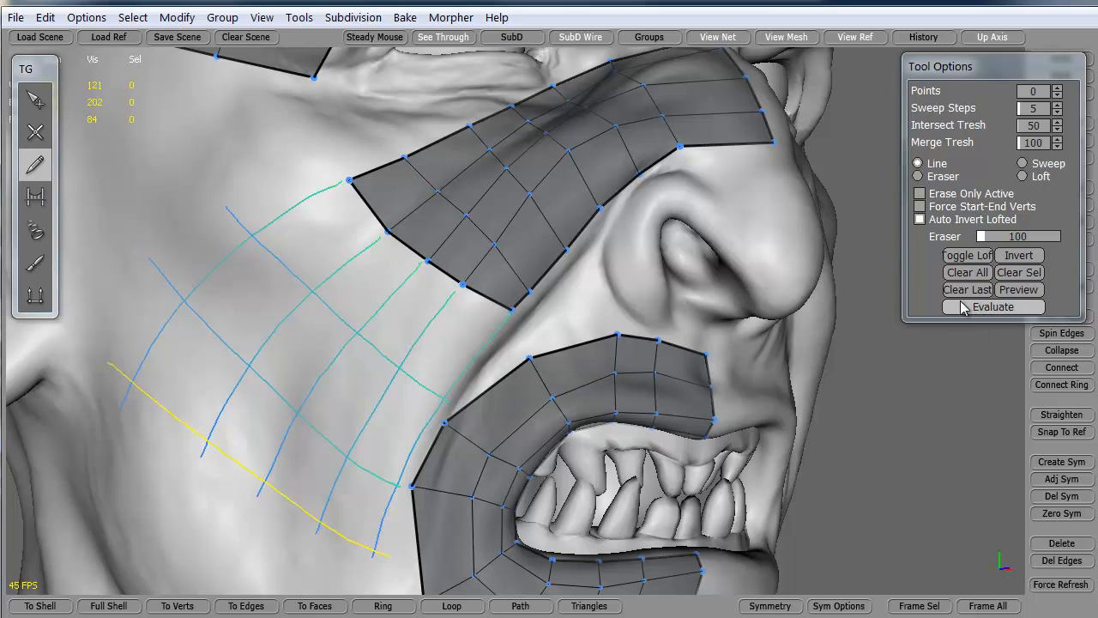
left_click(992, 306)
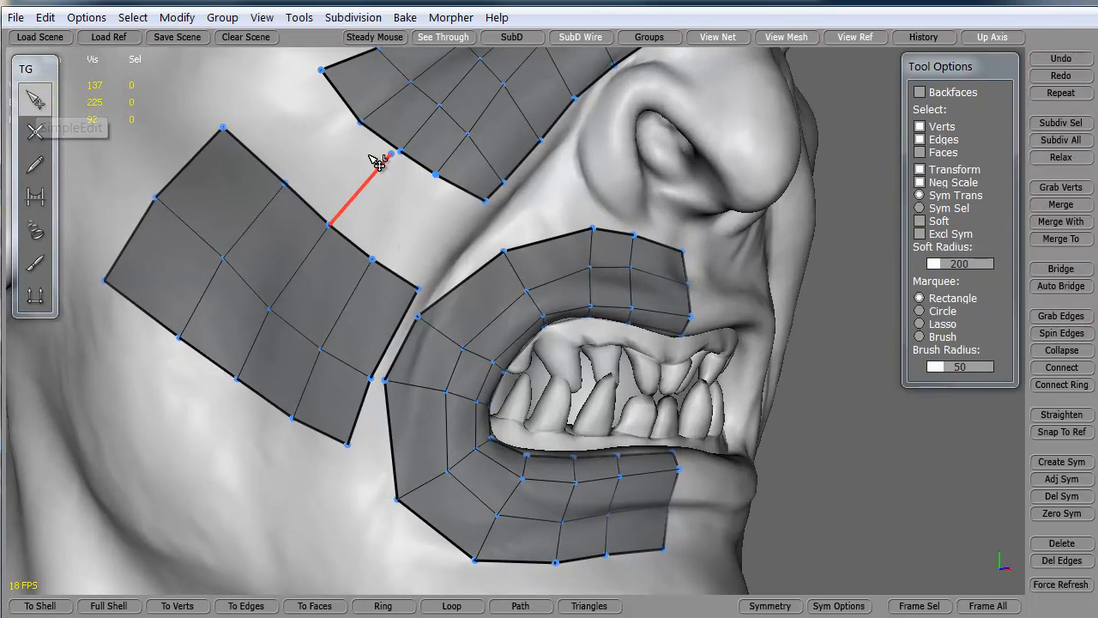
Connect the cheek patch edge to the nose-cheek patch, then orbit up to the forehead
left_click(399, 155)
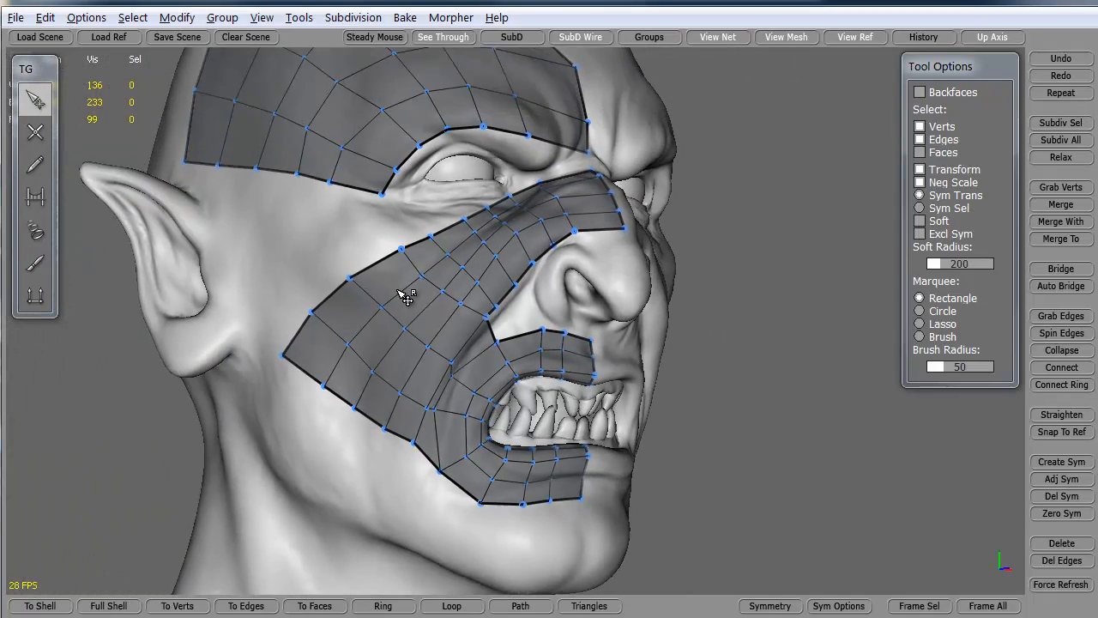
left_click_drag(408, 296, 496, 360)
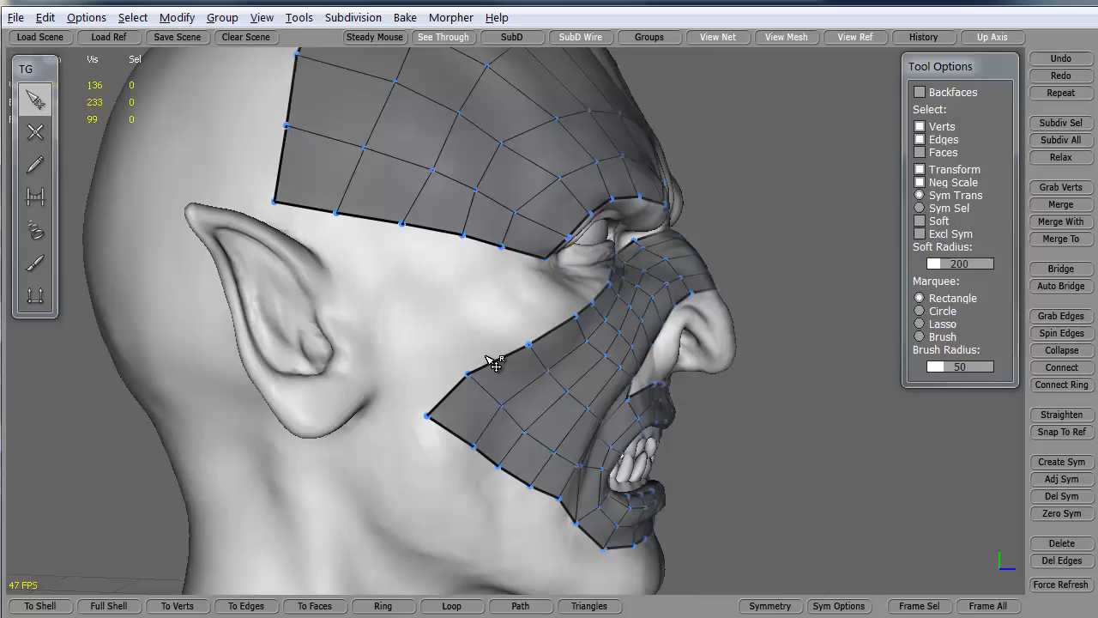
left_click_drag(493, 360, 420, 326)
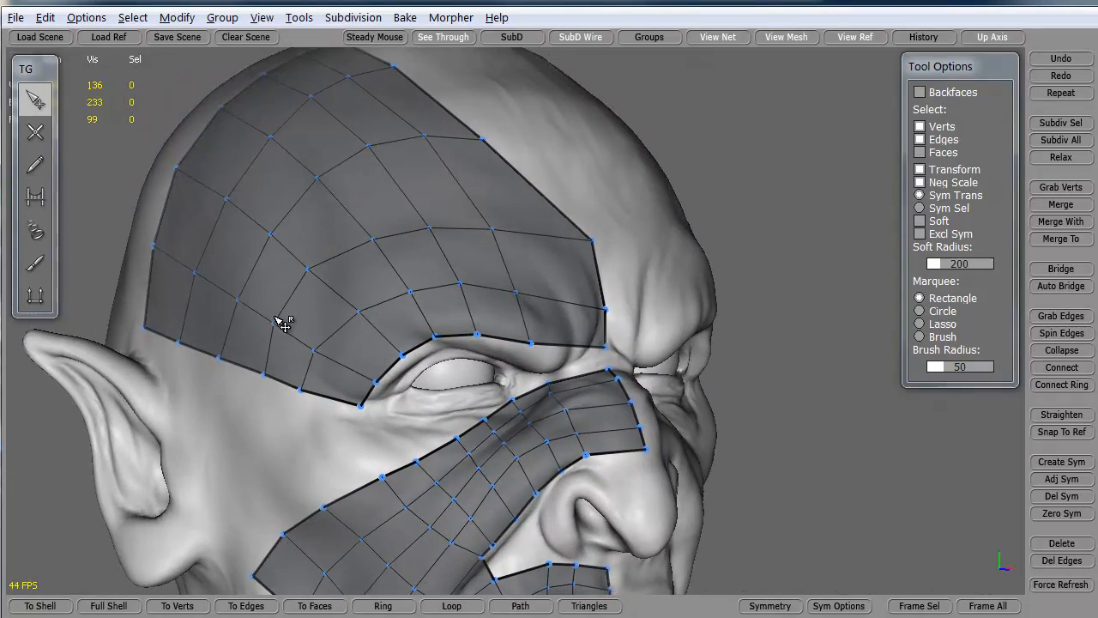
Select the Brush tool and set its mode to Move for the forehead vertices
left_click(35, 262)
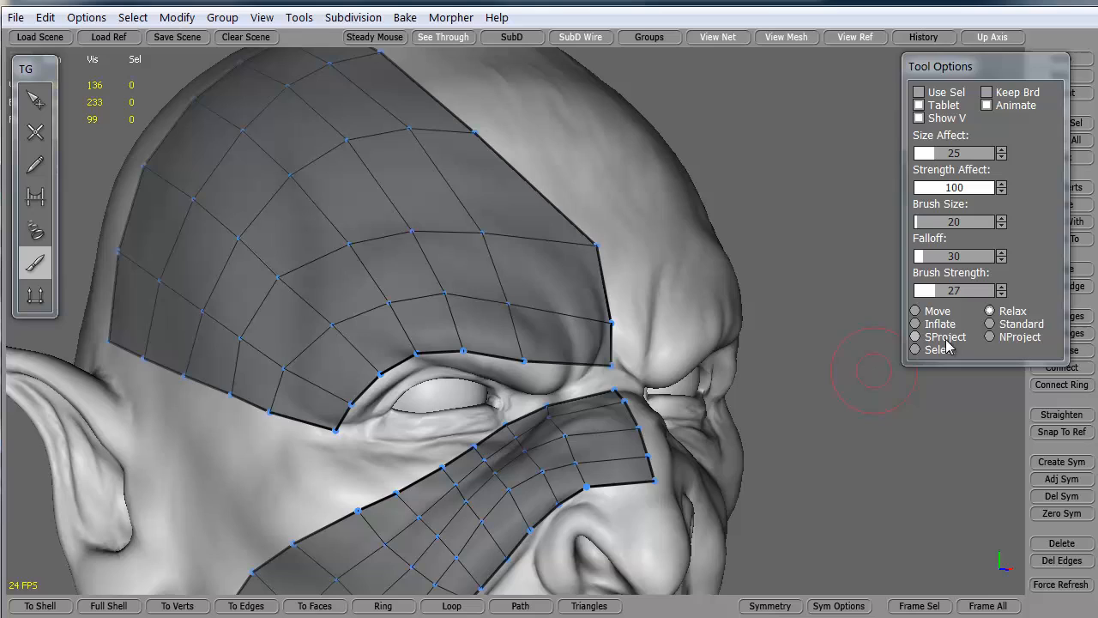
left_click(915, 324)
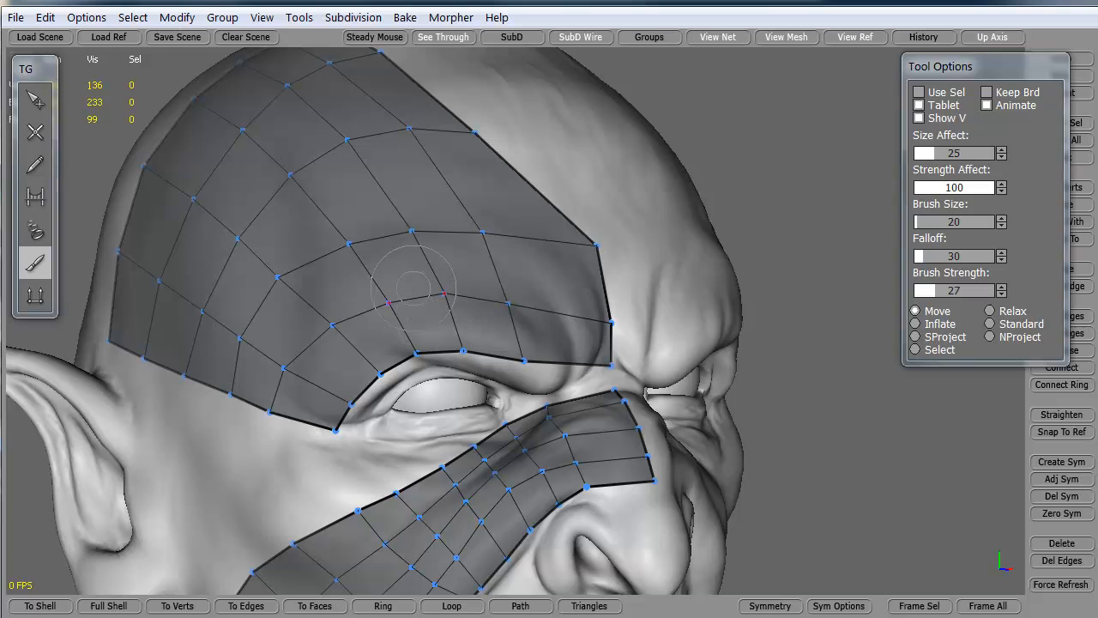
mouse_move(572, 148)
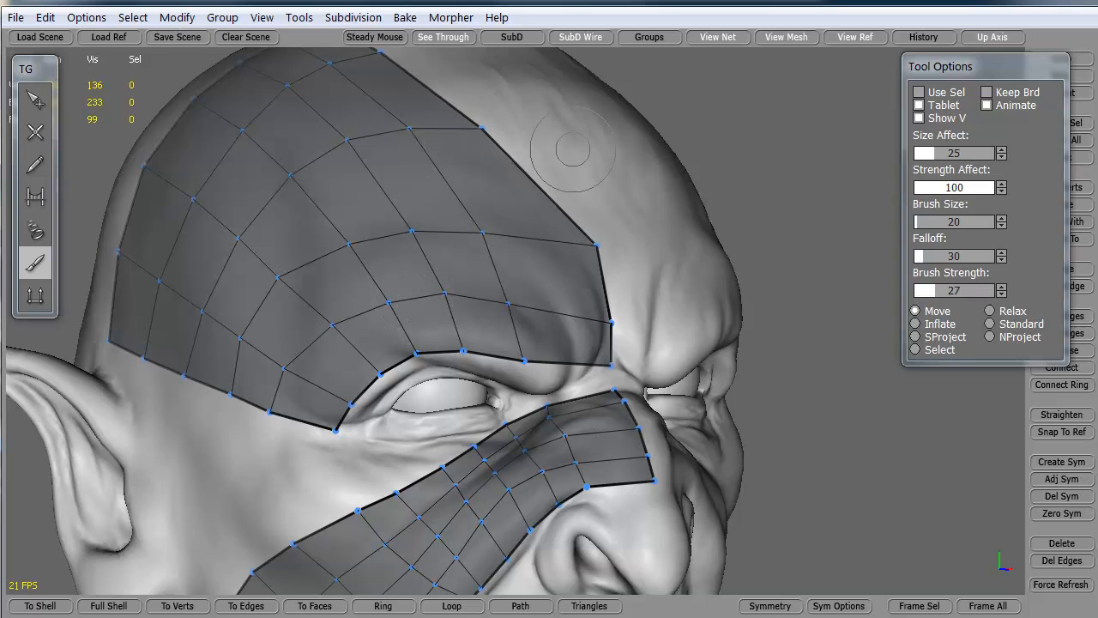
mouse_move(513, 167)
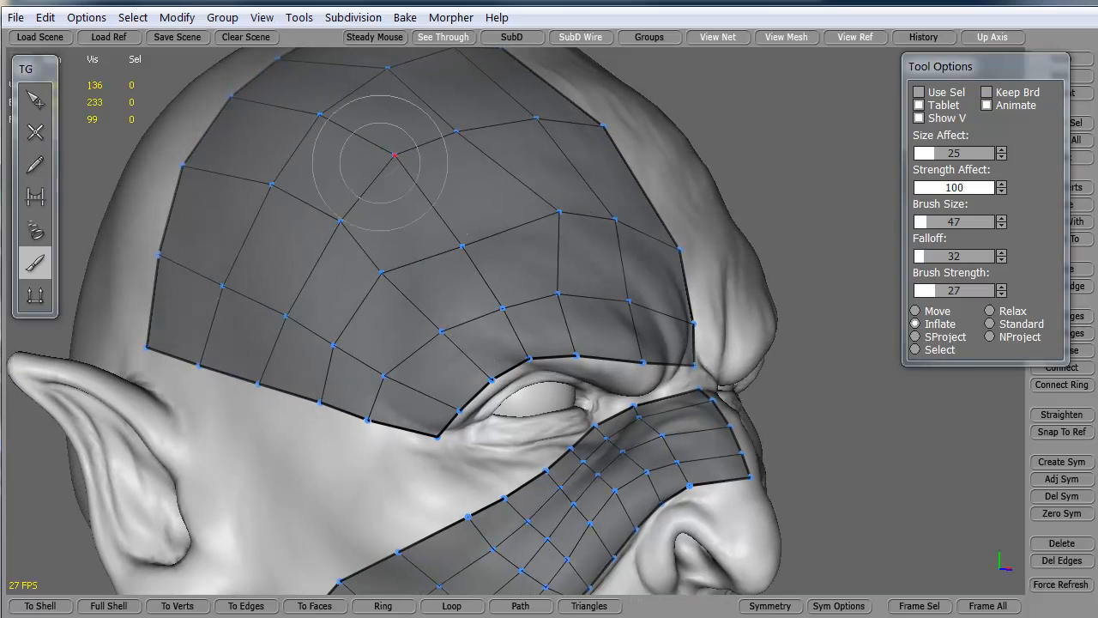
mouse_move(464, 239)
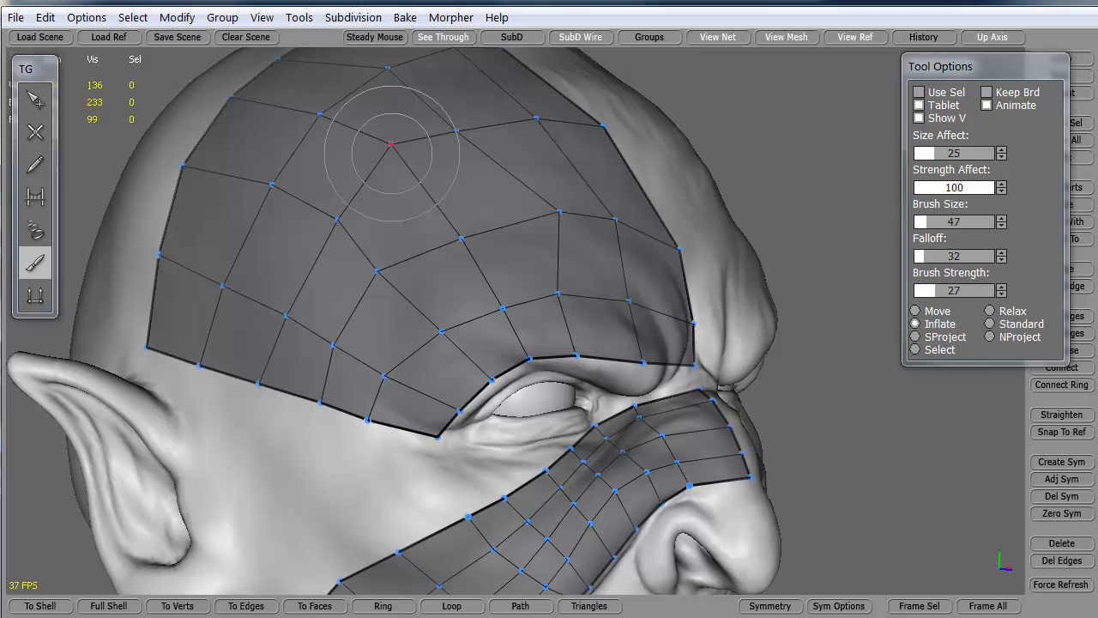
mouse_move(489, 218)
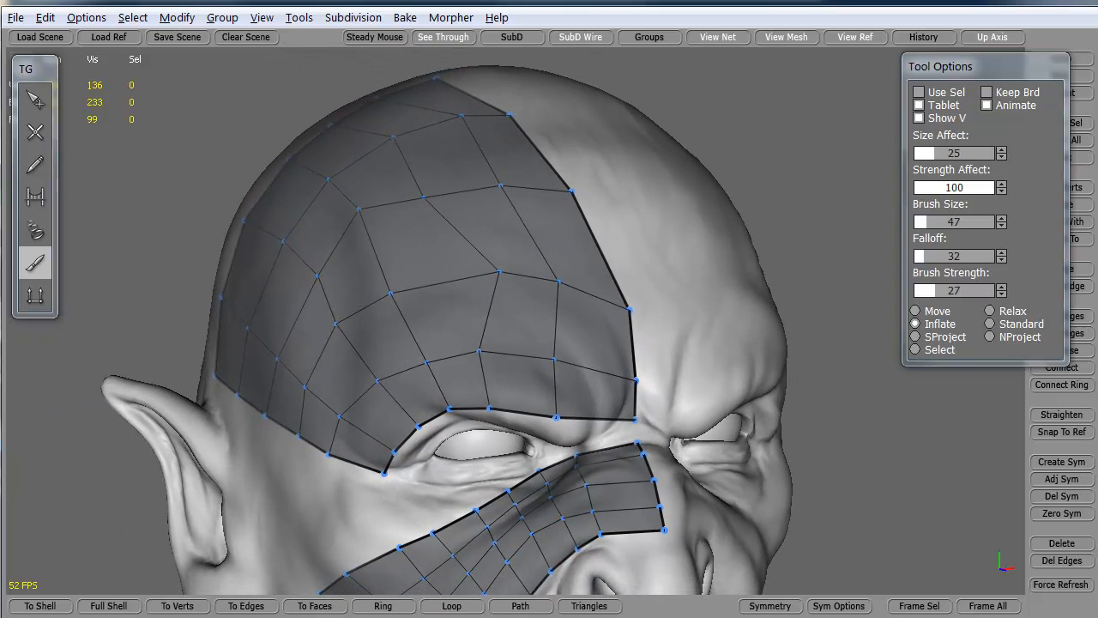
mouse_move(429, 288)
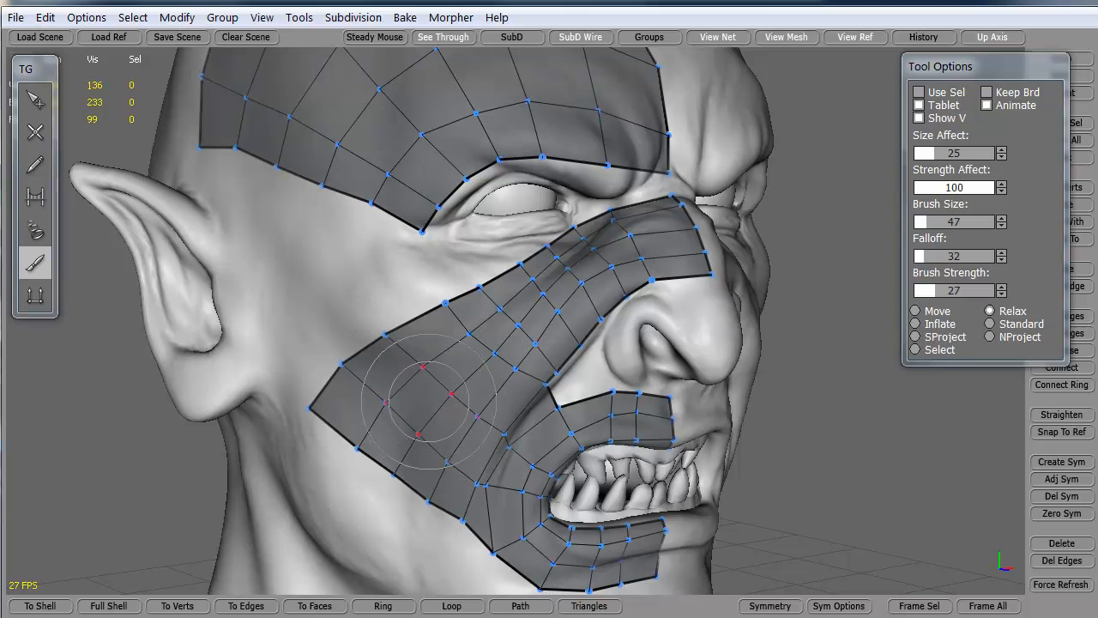
Relax-brush the cheek patch, the mouth patch corner and its chin end
left_click_drag(420, 403, 592, 266)
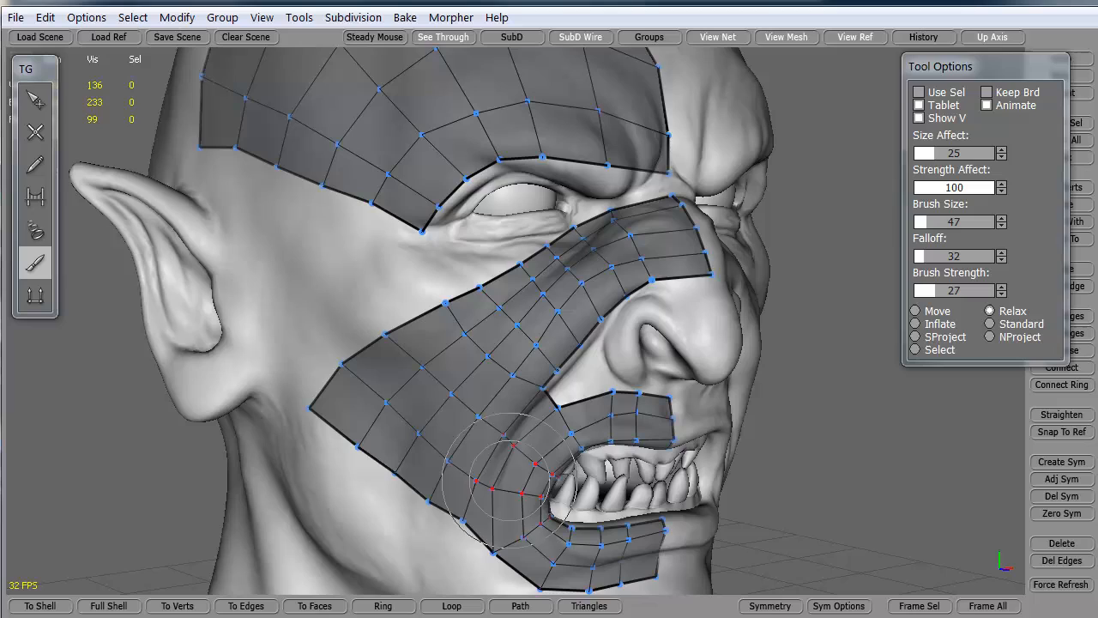
left_click_drag(494, 485, 523, 506)
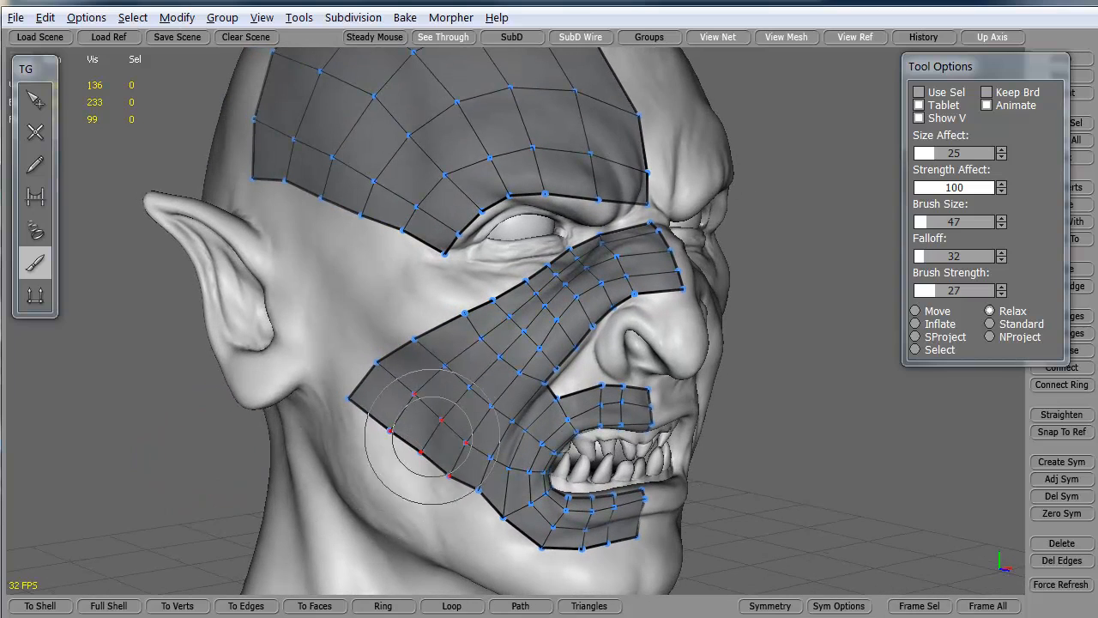
left_click_drag(437, 438, 527, 514)
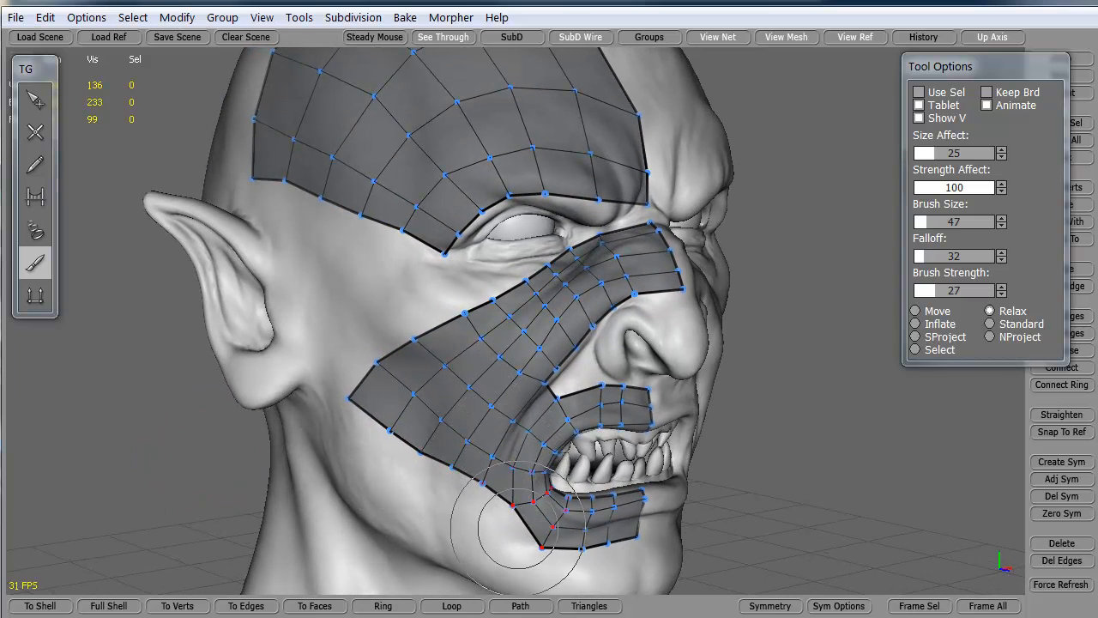